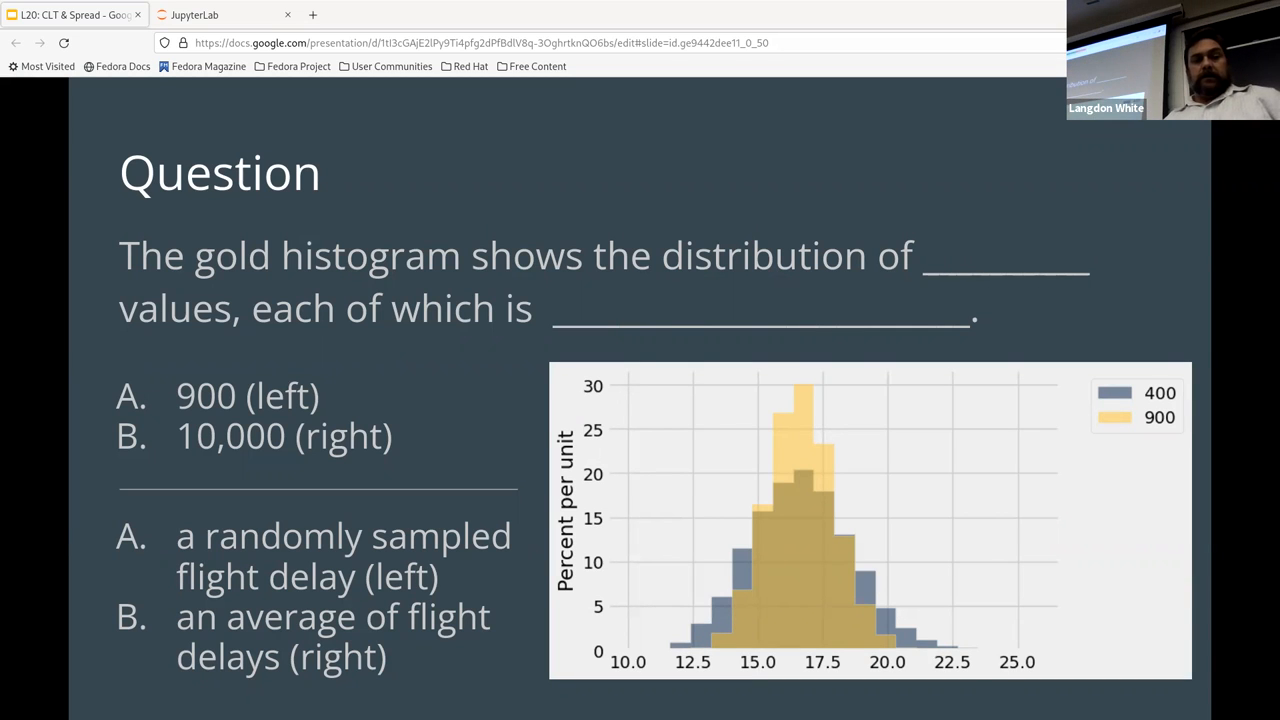
Advance from the question slide to 'The Two Histograms' slide.
key("Right")
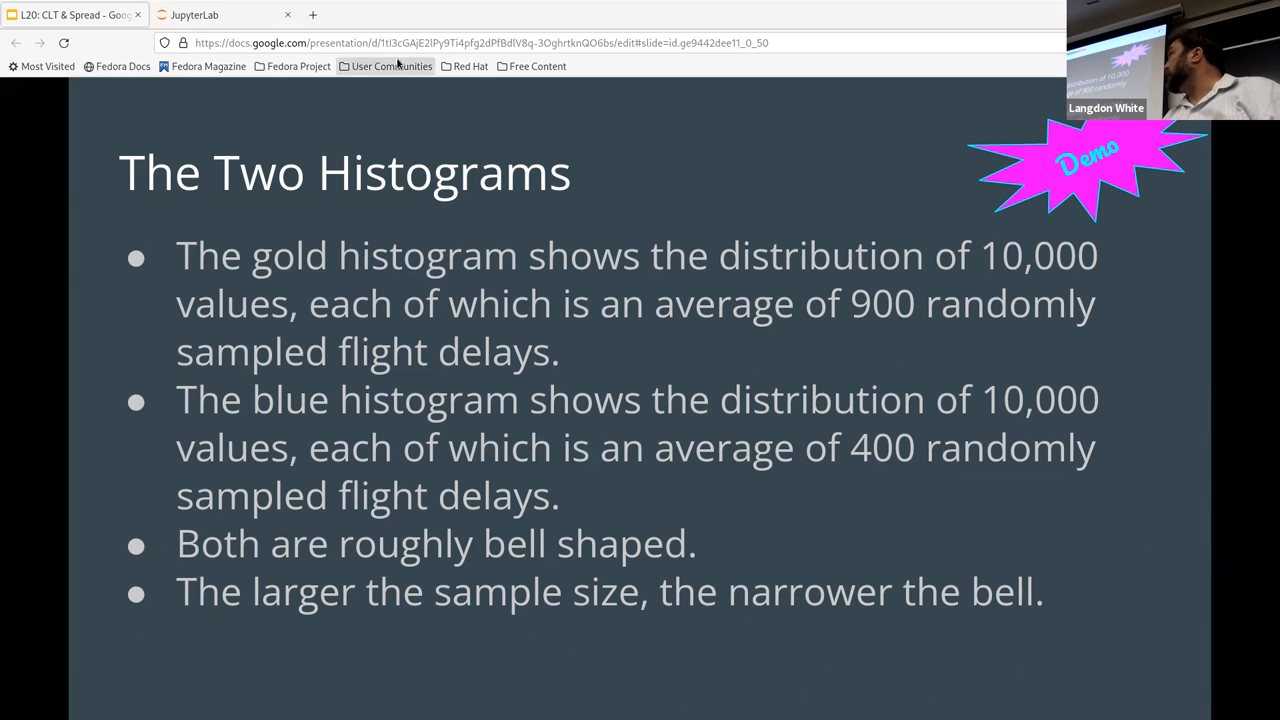
Switch to the lec20 notebook and scroll to 'Slide: Specifying the Distribution'.
left_click(196, 14)
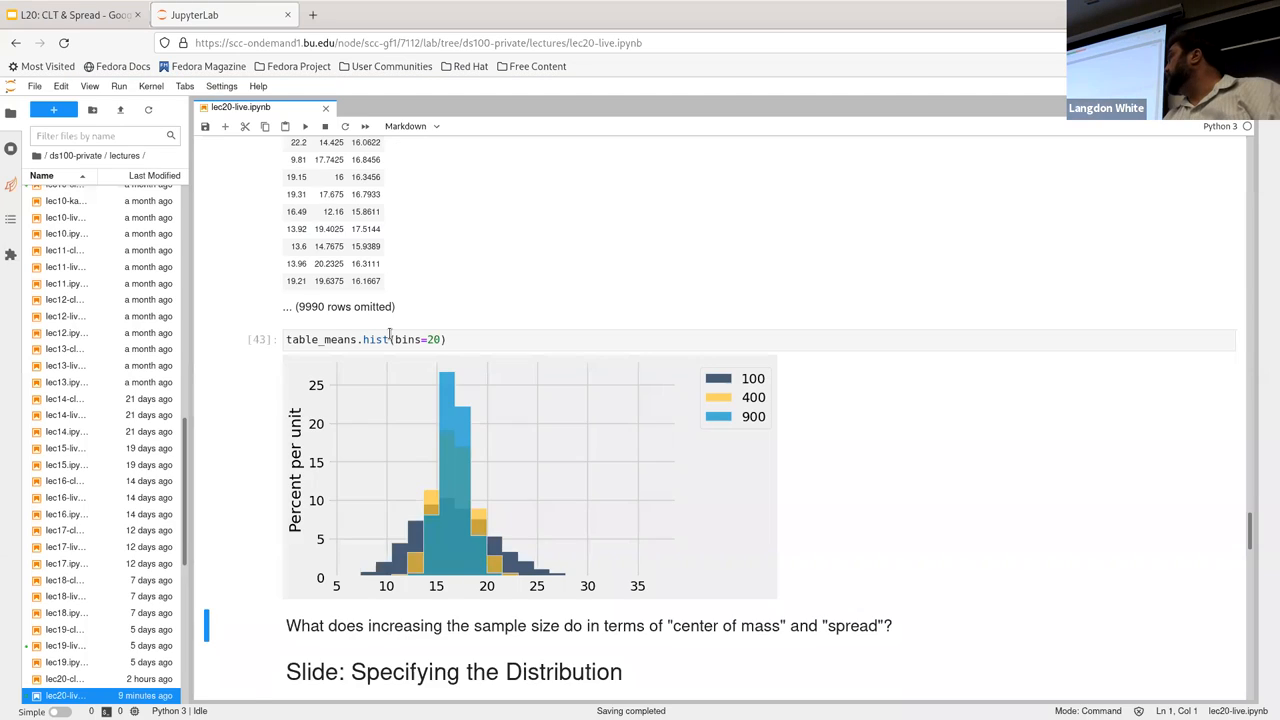
scroll("down", 3)
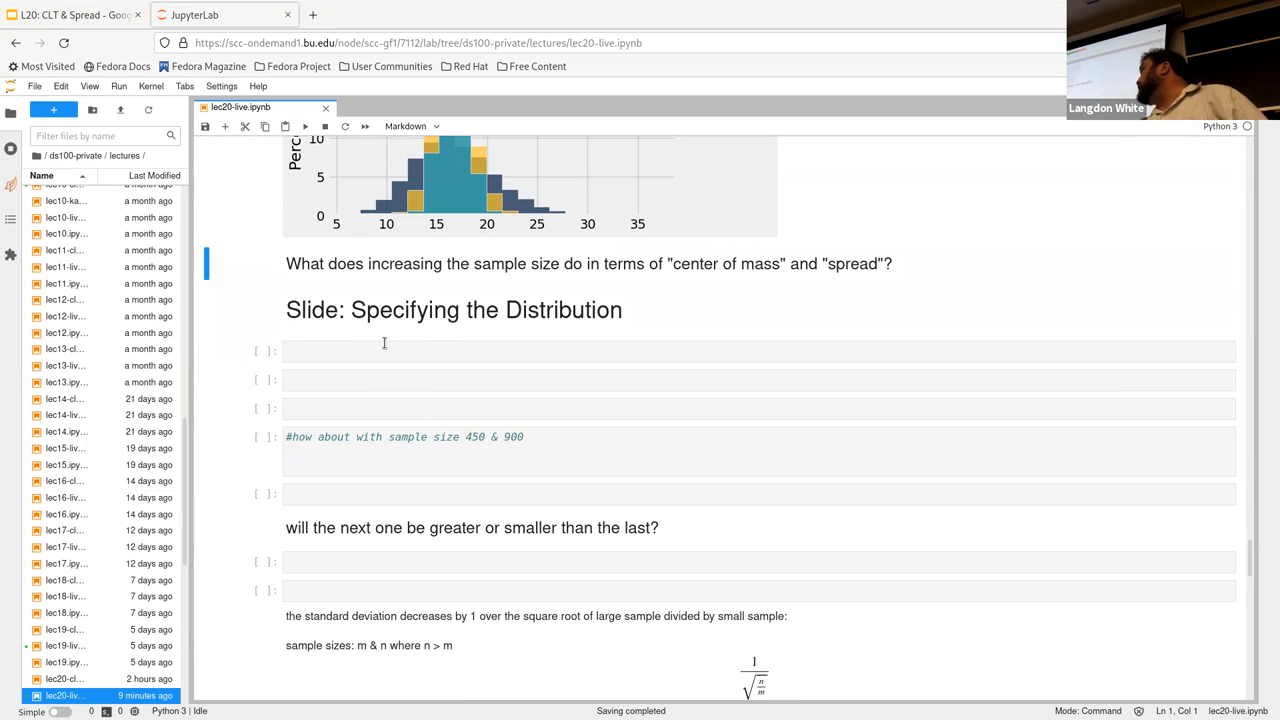
Run np.std(sample_means_100), np.std(sample_means_400) in a new cell.
type("np.std(sample_means_100), np.std(sample_means_400)")
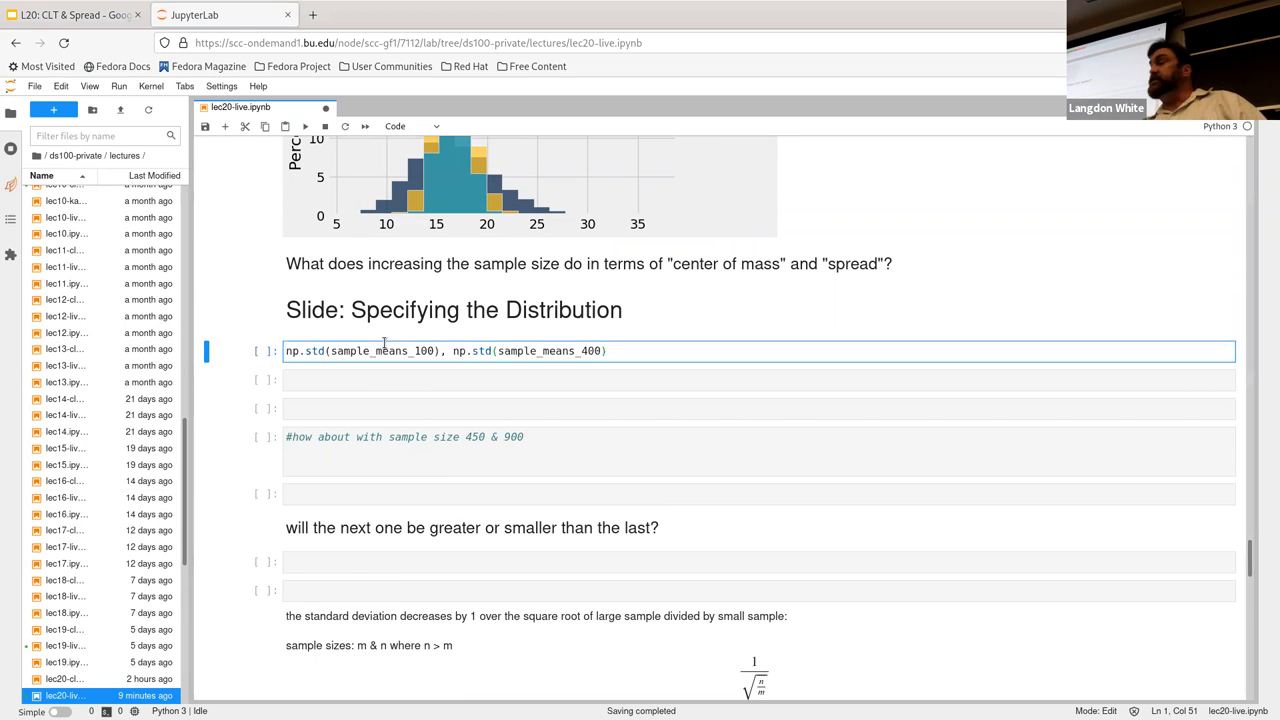
key("shift+enter")
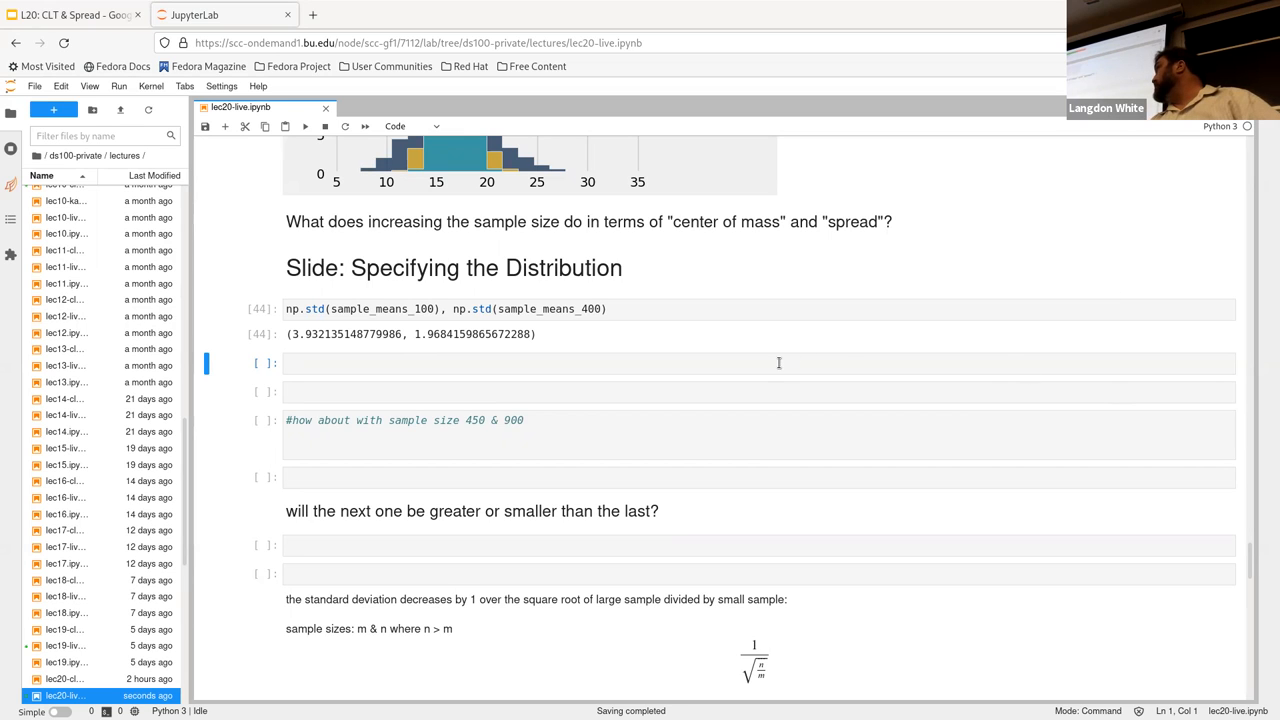
Run np.std(sample_means_100) / np.std(sample_means_400), giving a ratio near 2.
type("np.std(sample_means_100) / np.std(sample_means_400)")
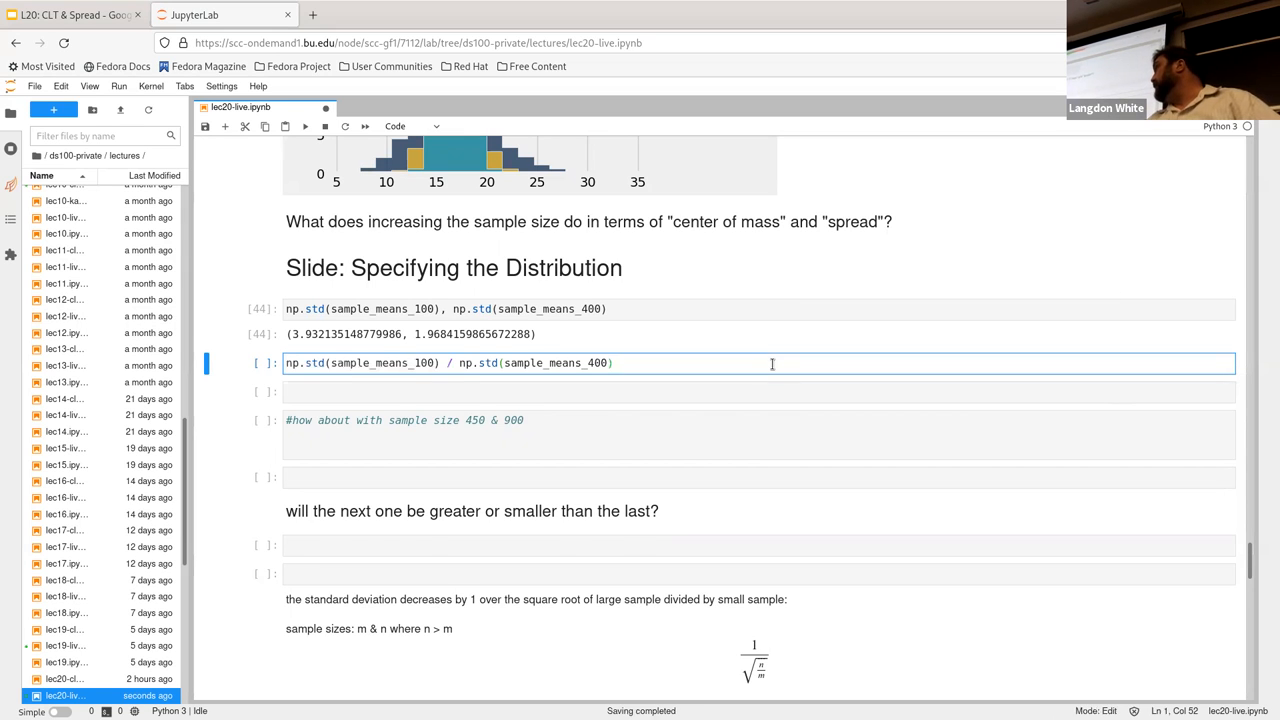
key("shift+enter")
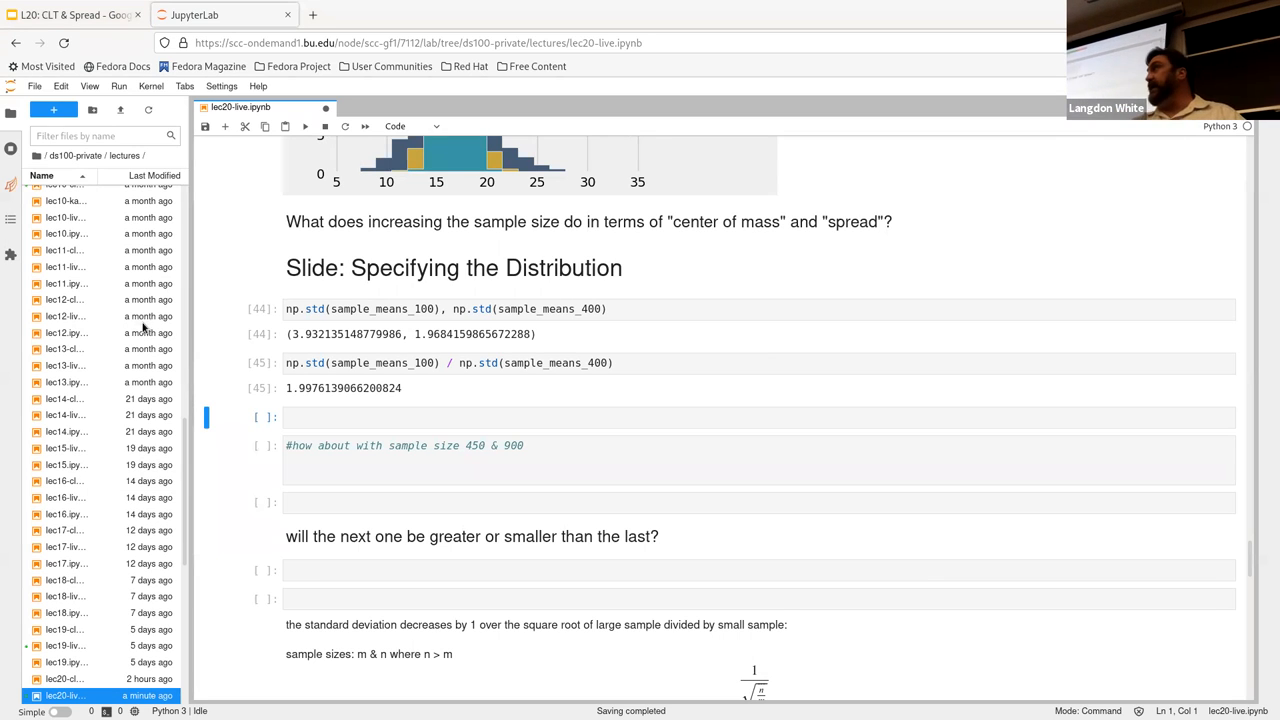
Run np.sqrt(400/100) in the next cell, returning 2.0.
left_click(530, 418)
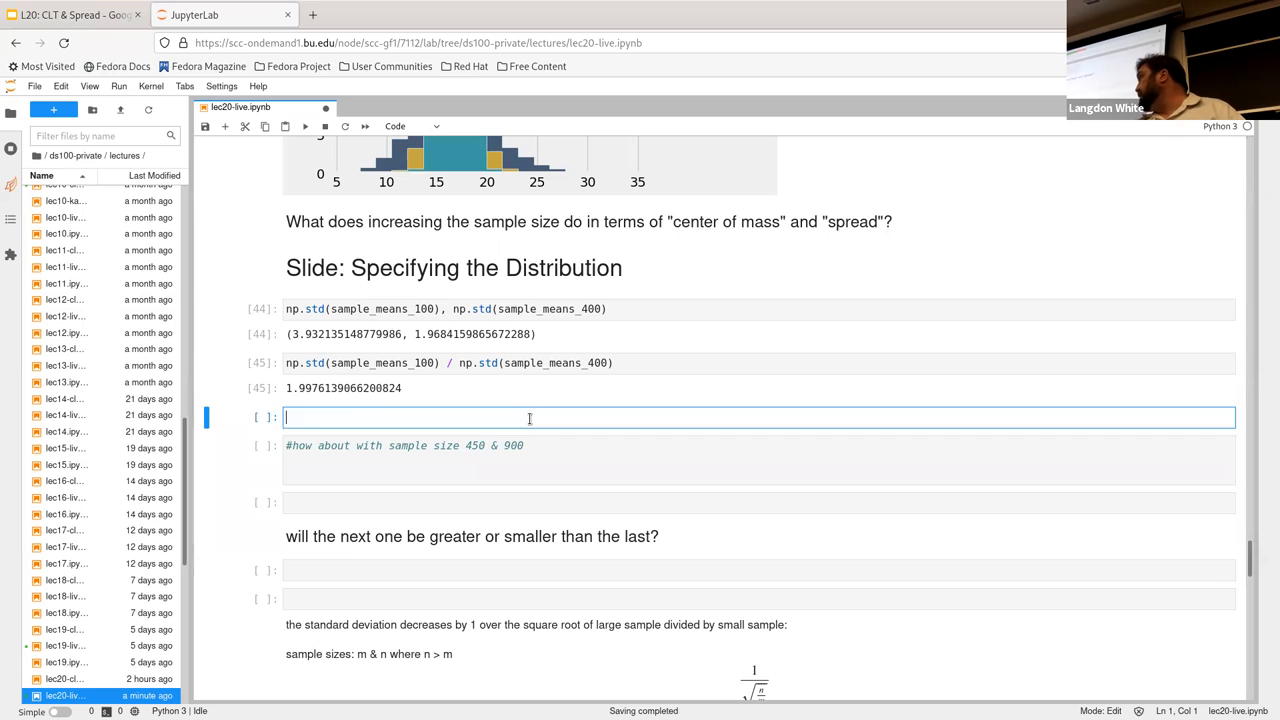
type("np.sqrt(400/100)")
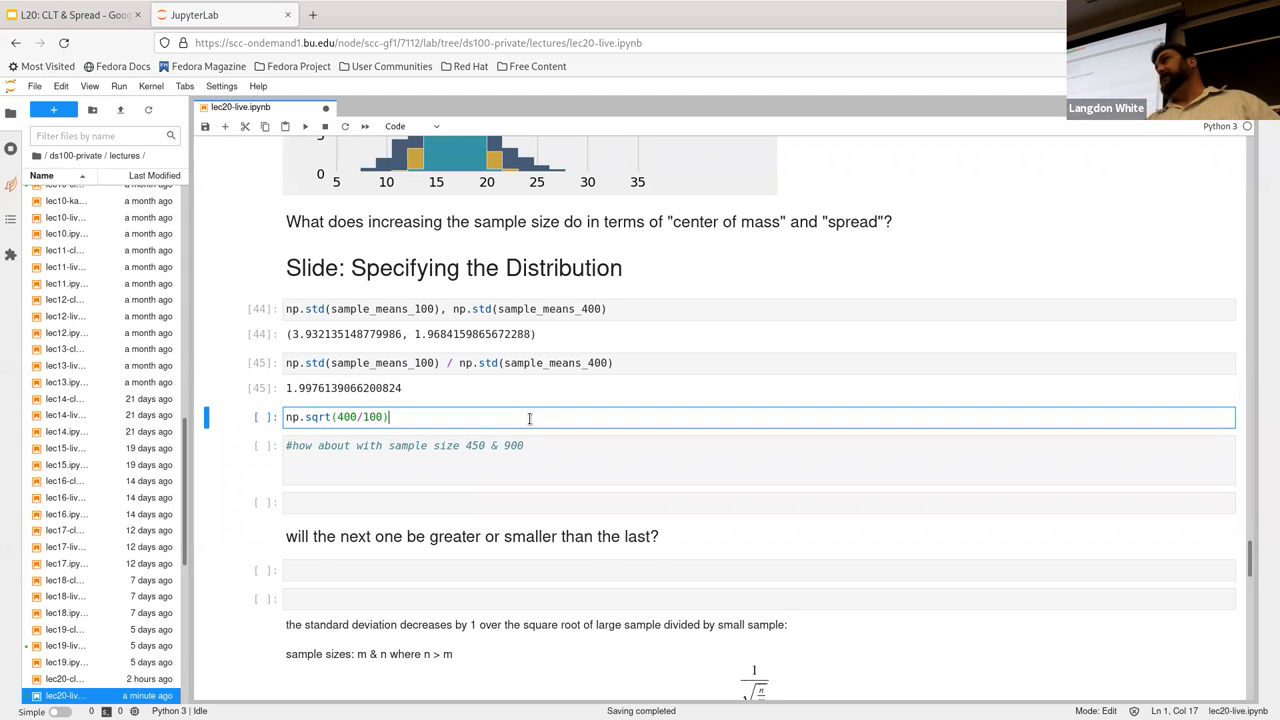
key("shift+enter")
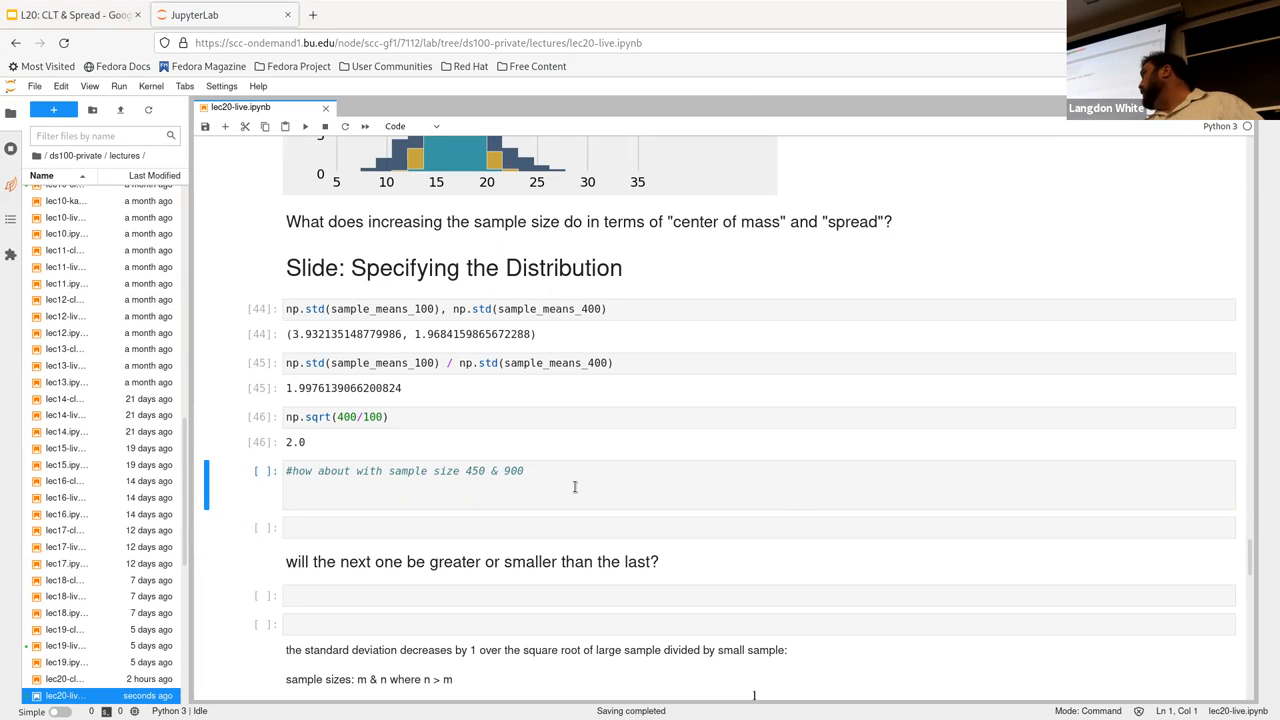
Add sample_means_450 = gen_sample_means(450, 10000) in the commented cell.
type("sample_means_450 = gen_sample_means(450, 10000)")
type("np.std(sample_means_450) / np.std(sample_means_900)")
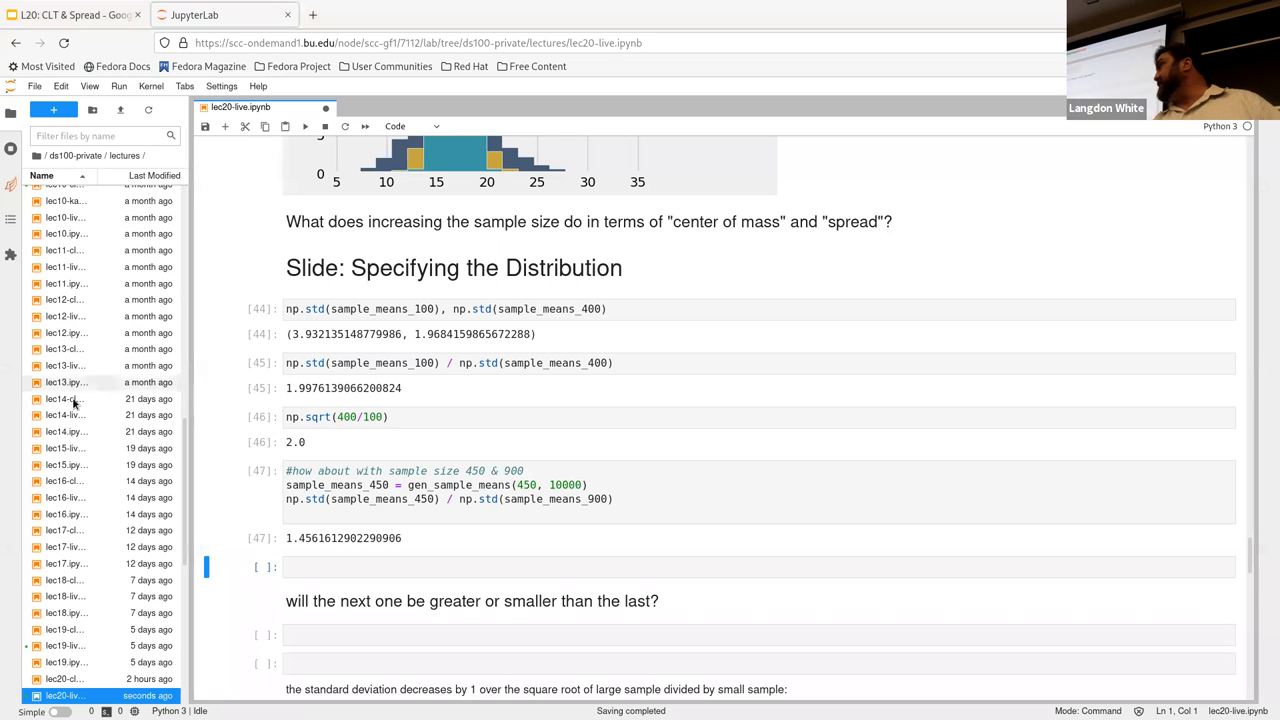
Scroll down to the empty cell for the sqrt(900/450) computation.
scroll("down", 3)
type("np.sqrt(900/450)")
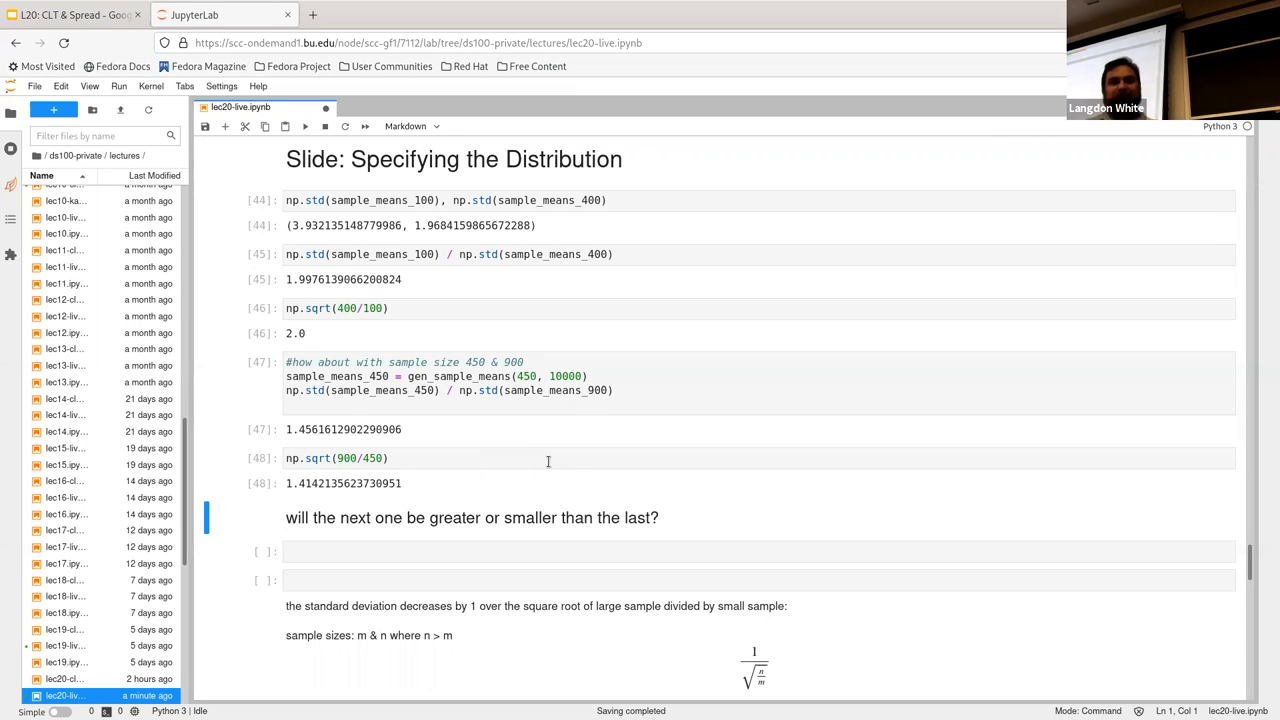
mouse_move(680, 396)
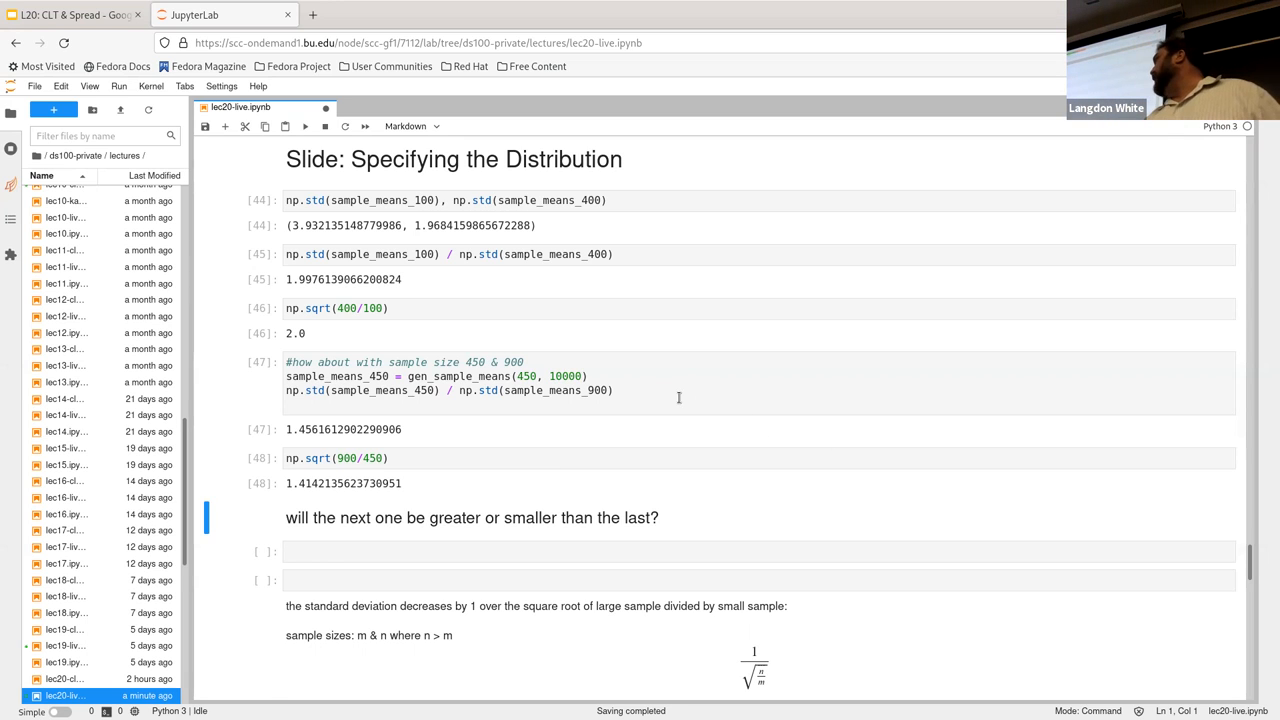
Enter np.std(sample_means_100) / np.std(sample_means_900) and np.sqrt(900/100) in new cells.
left_click(680, 390)
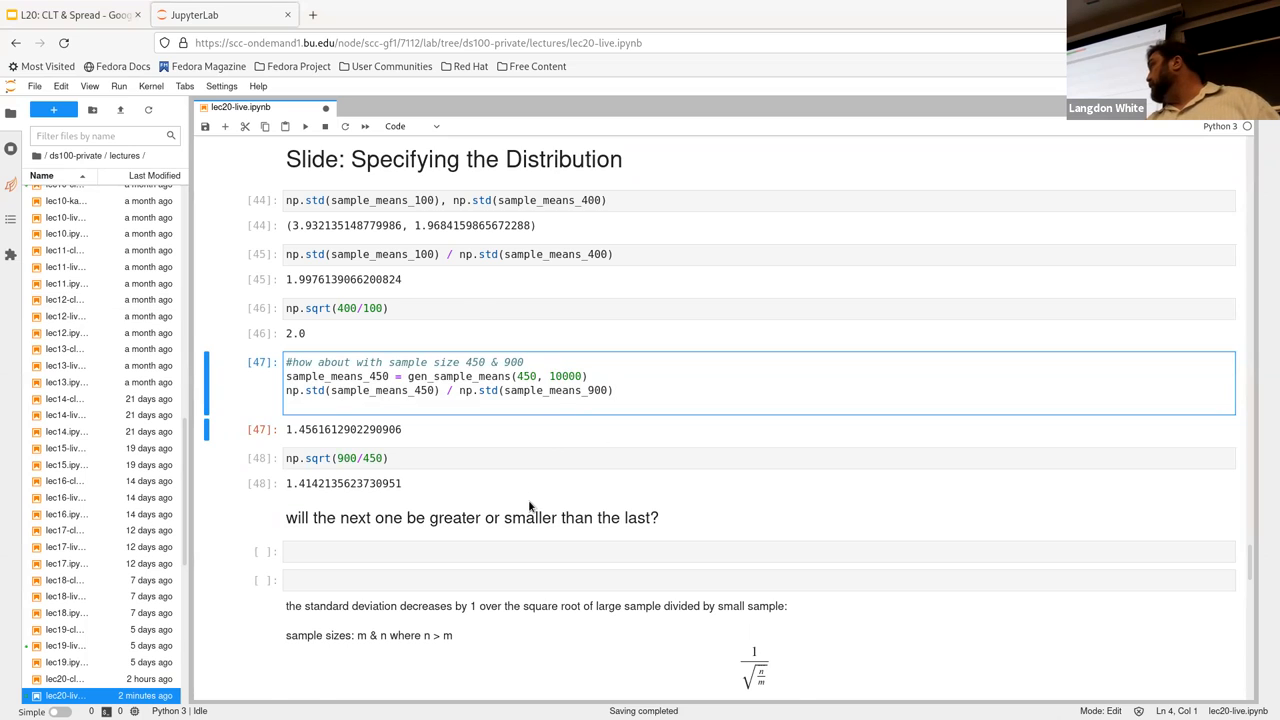
scroll("down", 3)
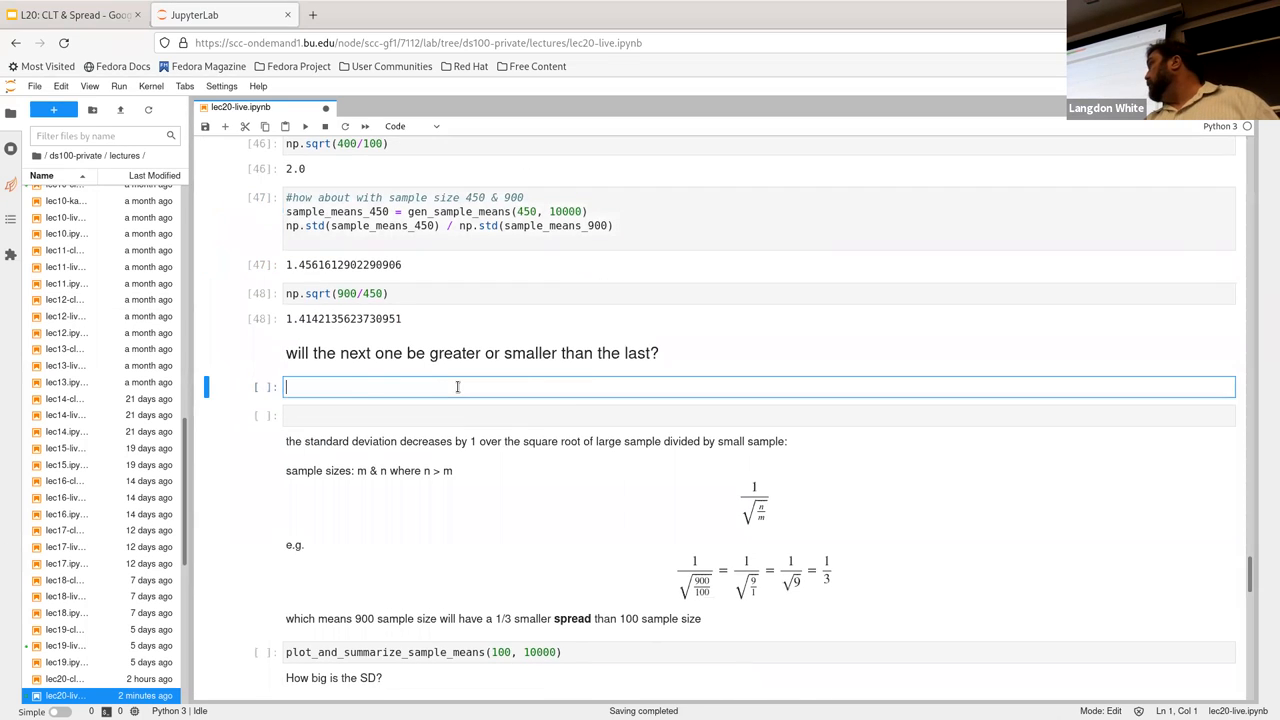
type("np.std(sample_means_100) / np.std(sample_means_900)")
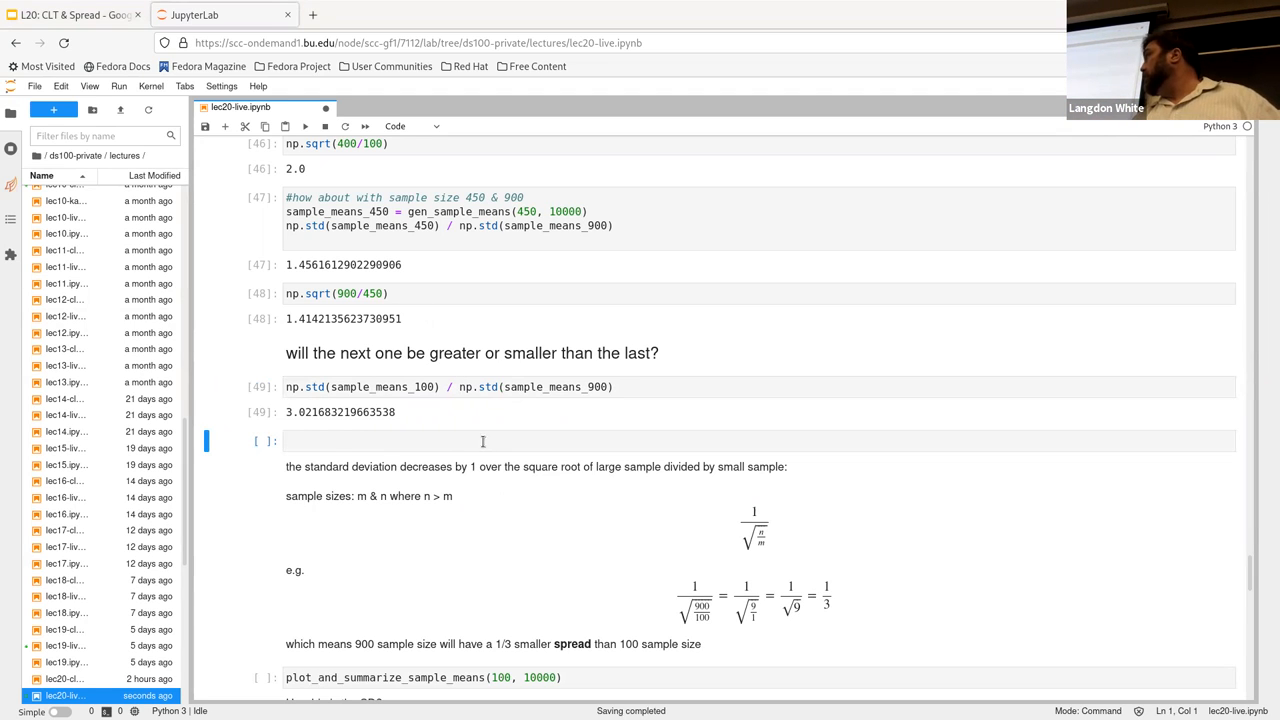
type("np.sqrt(900/100)")
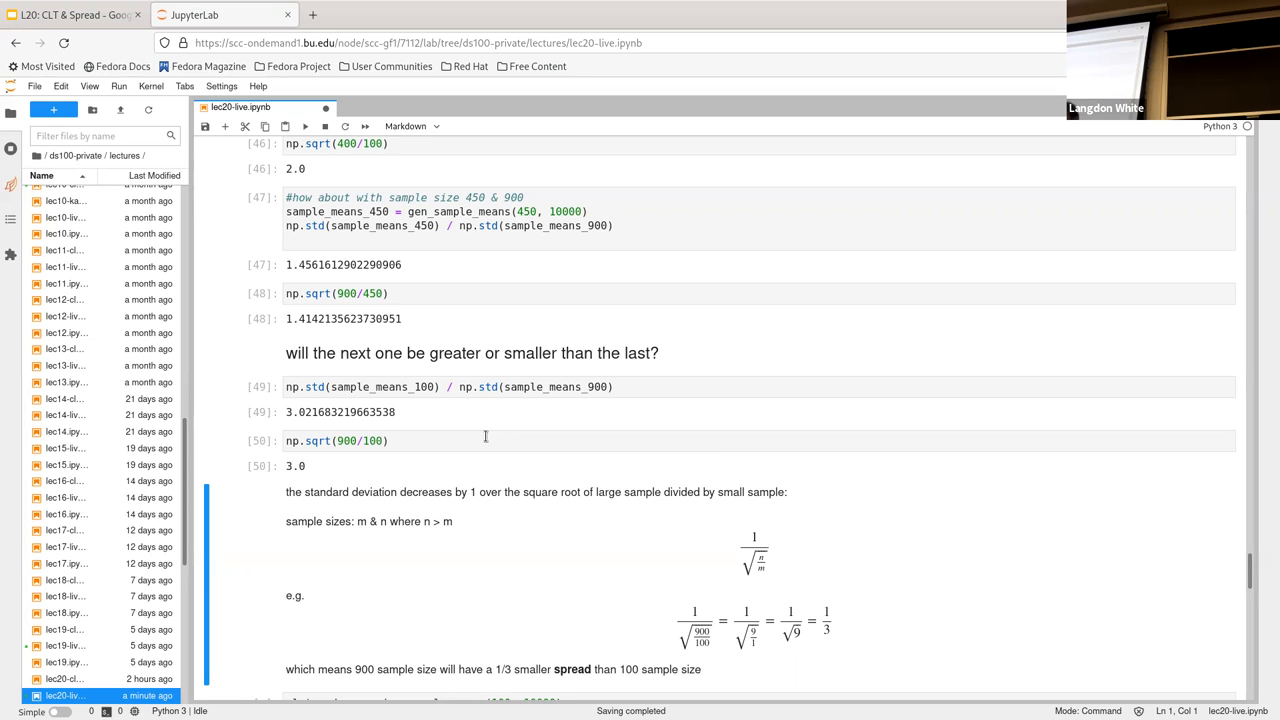
Scroll around the plot_and_summarize_sample_means(100, 10000) cell and its histogram output.
scroll("down", 3)
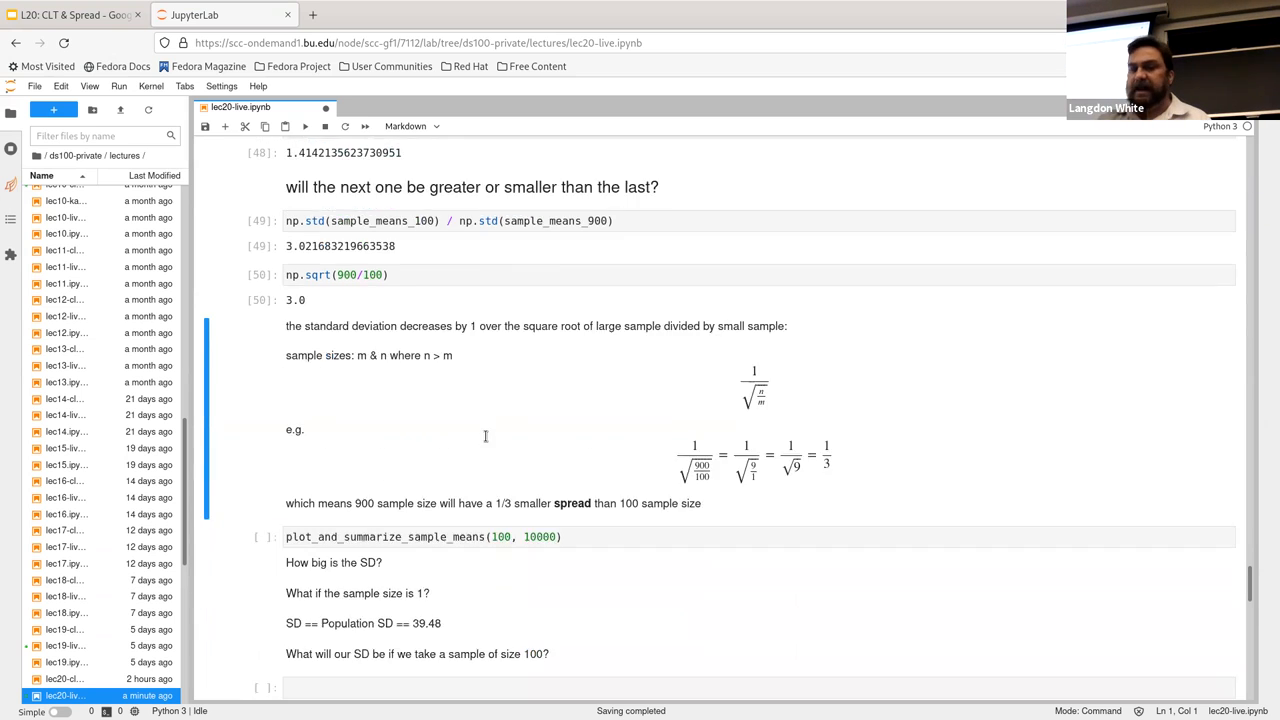
scroll("down", 3)
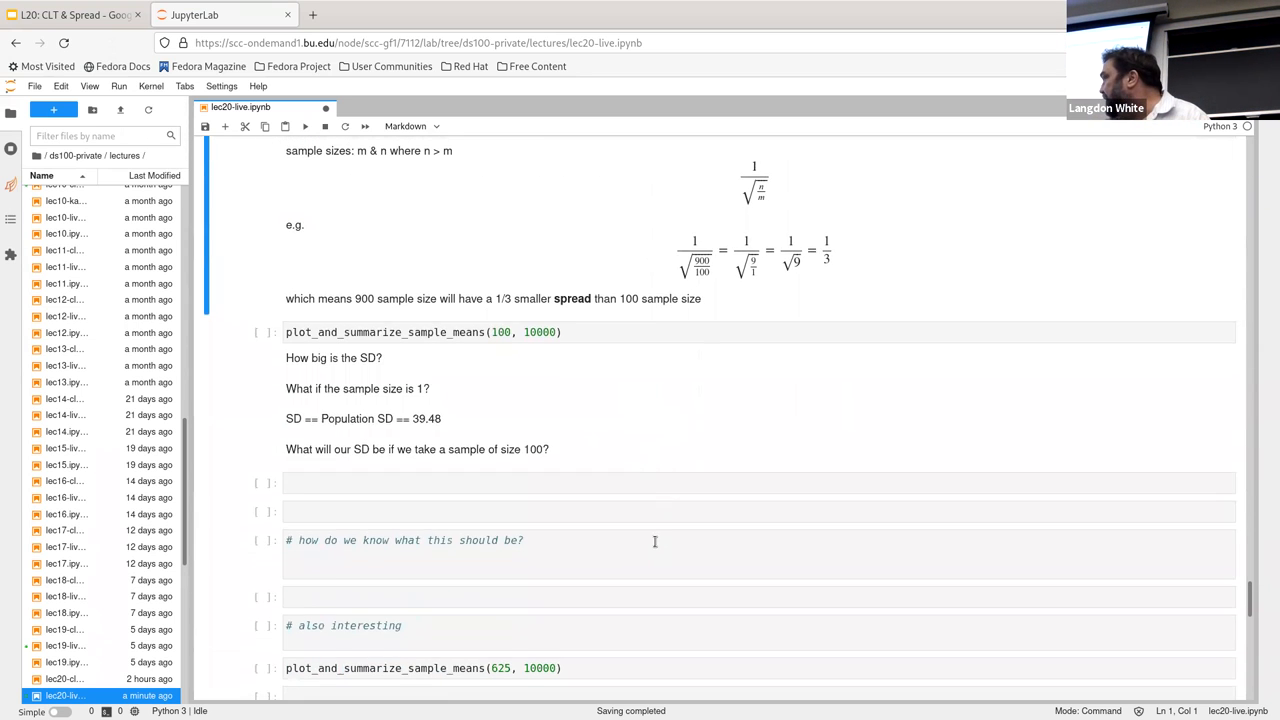
scroll("up", 3)
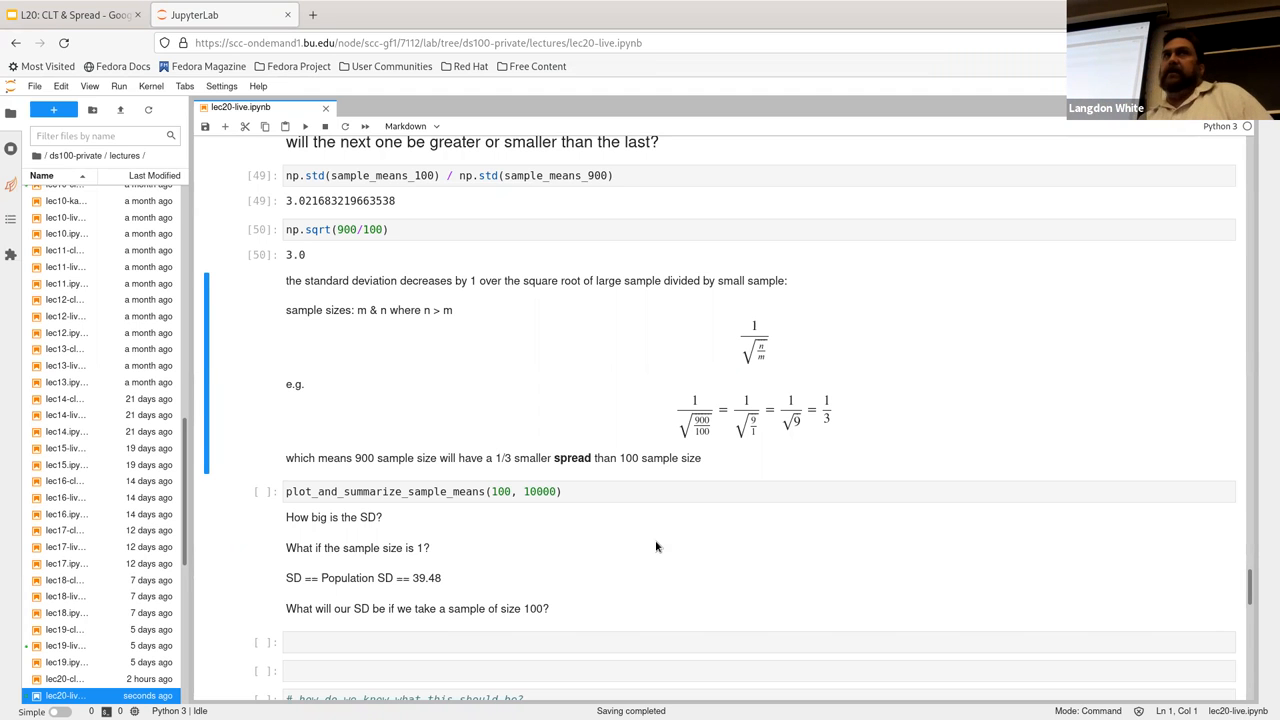
scroll("up", 3)
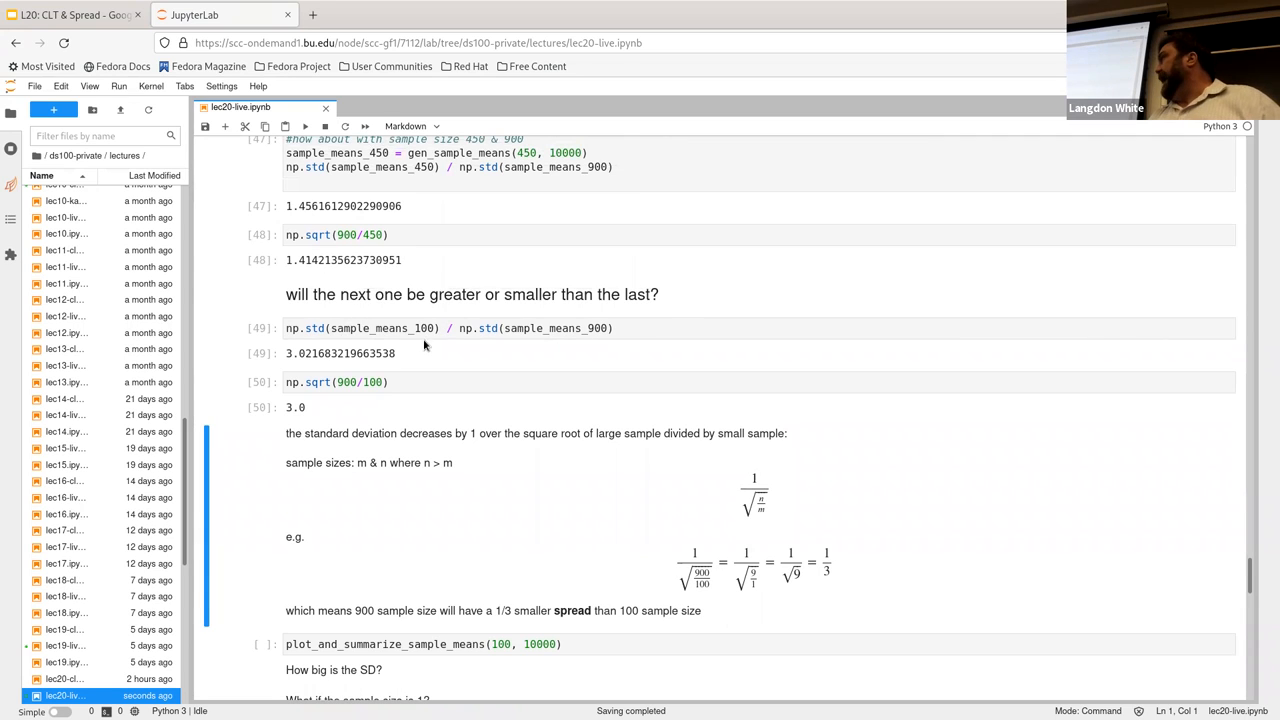
mouse_move(530, 360)
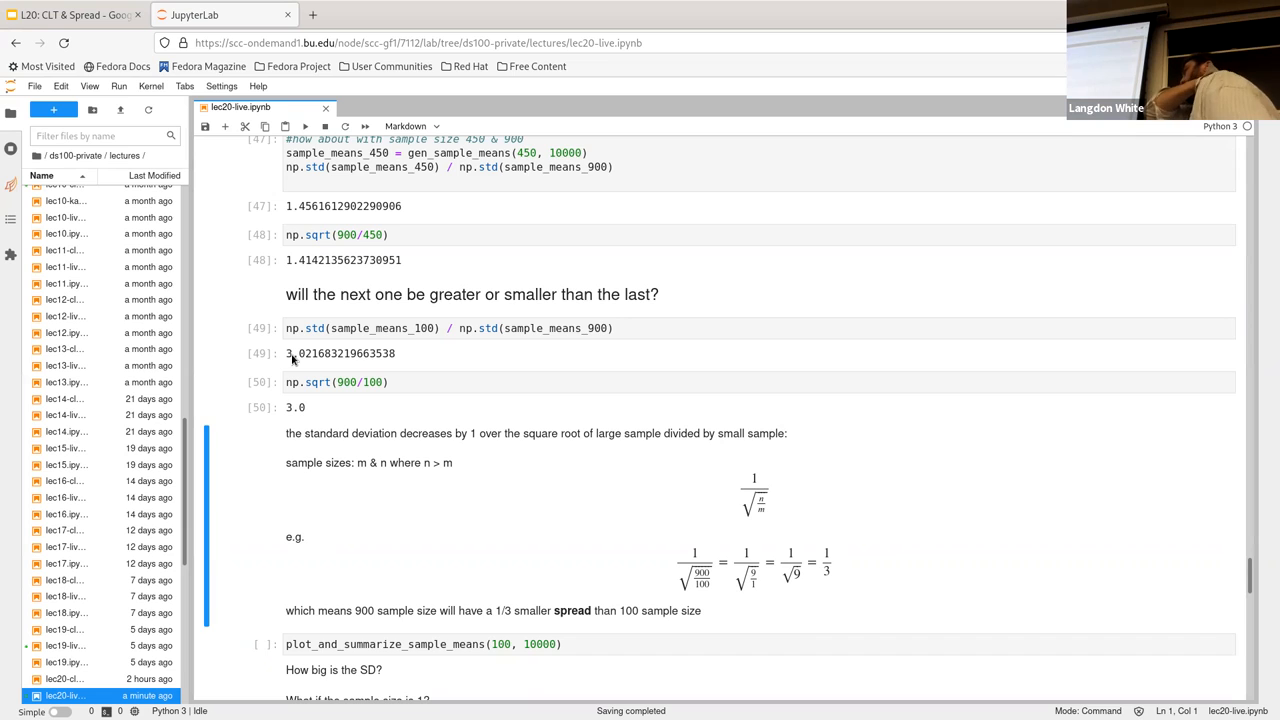
mouse_move(172, 364)
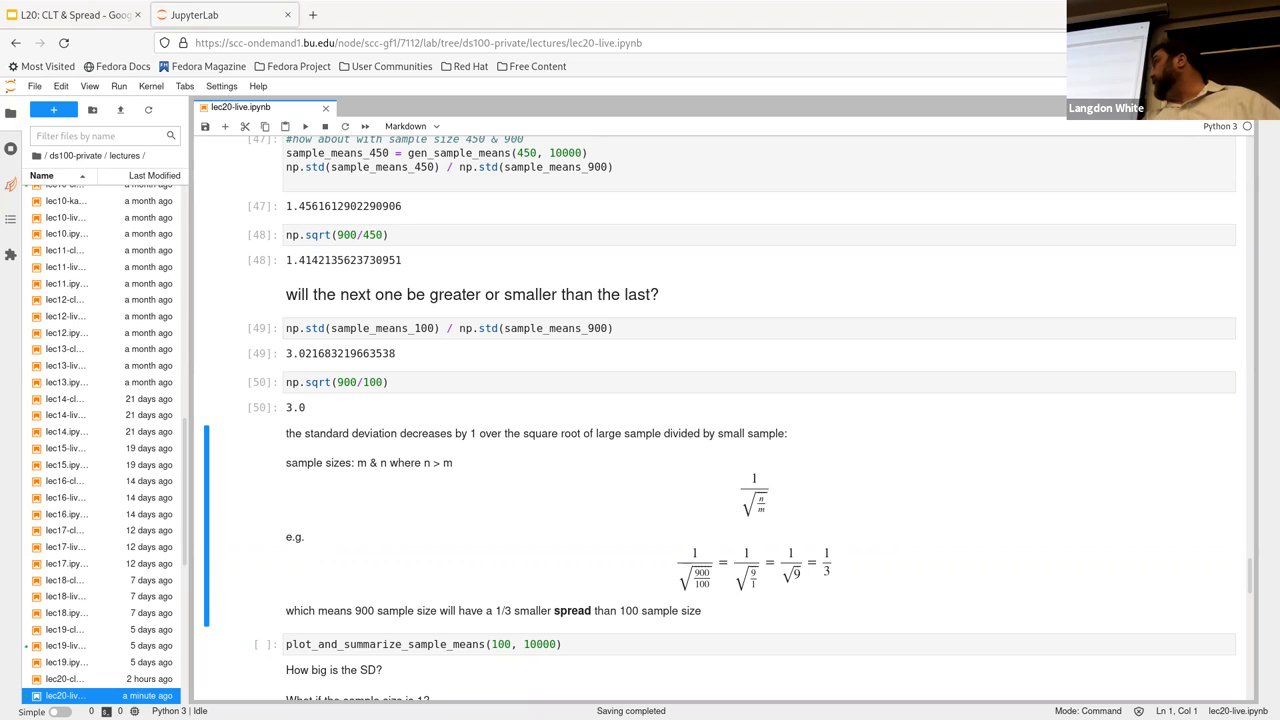
scroll("down", 3)
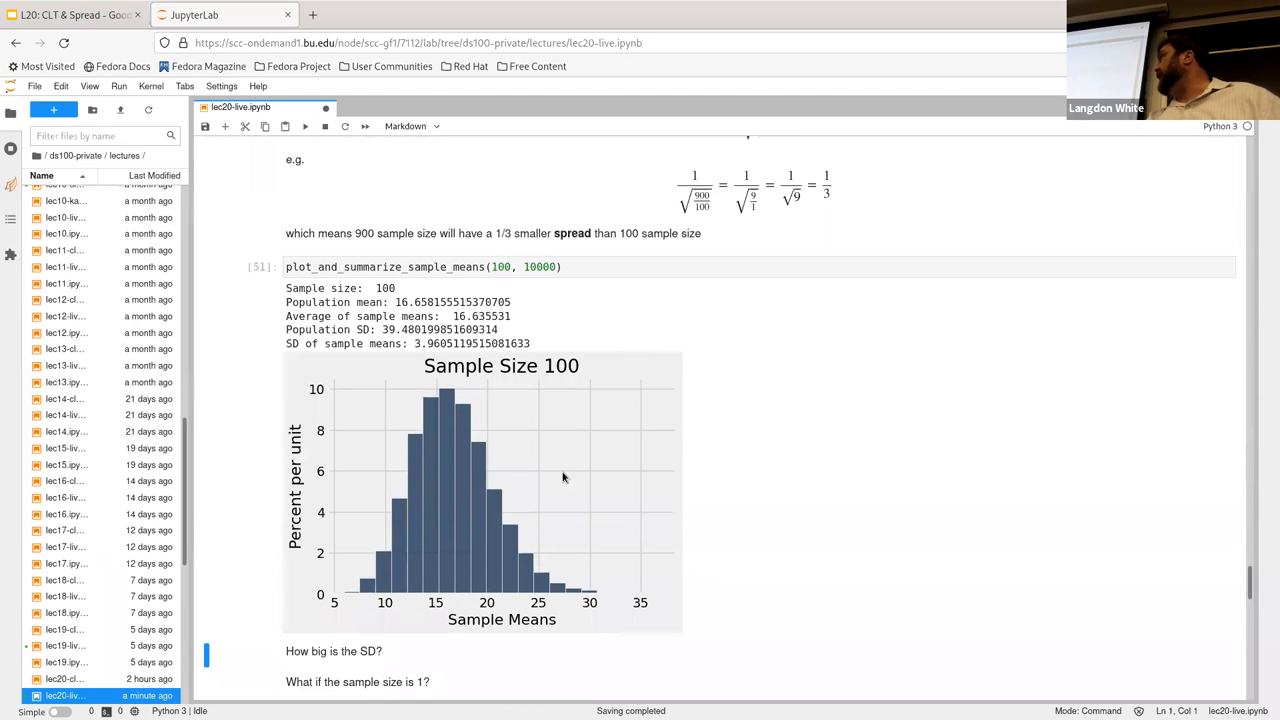
scroll("down", 3)
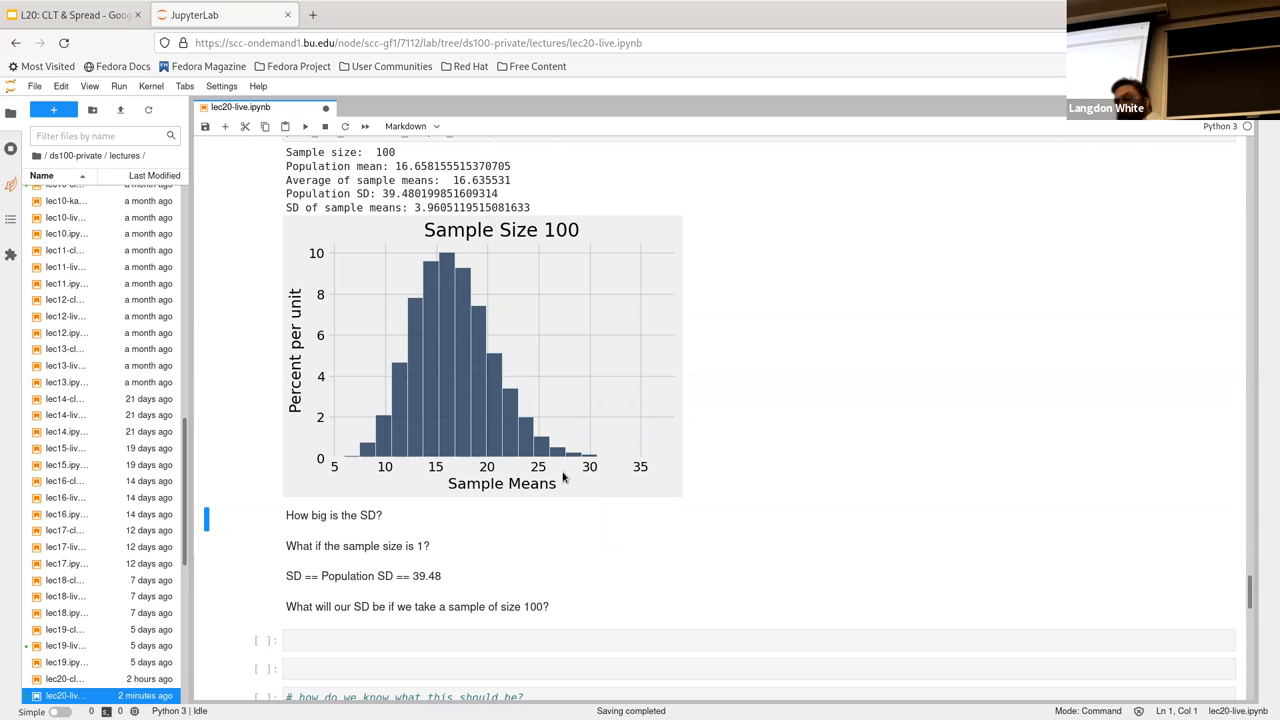
mouse_move(584, 488)
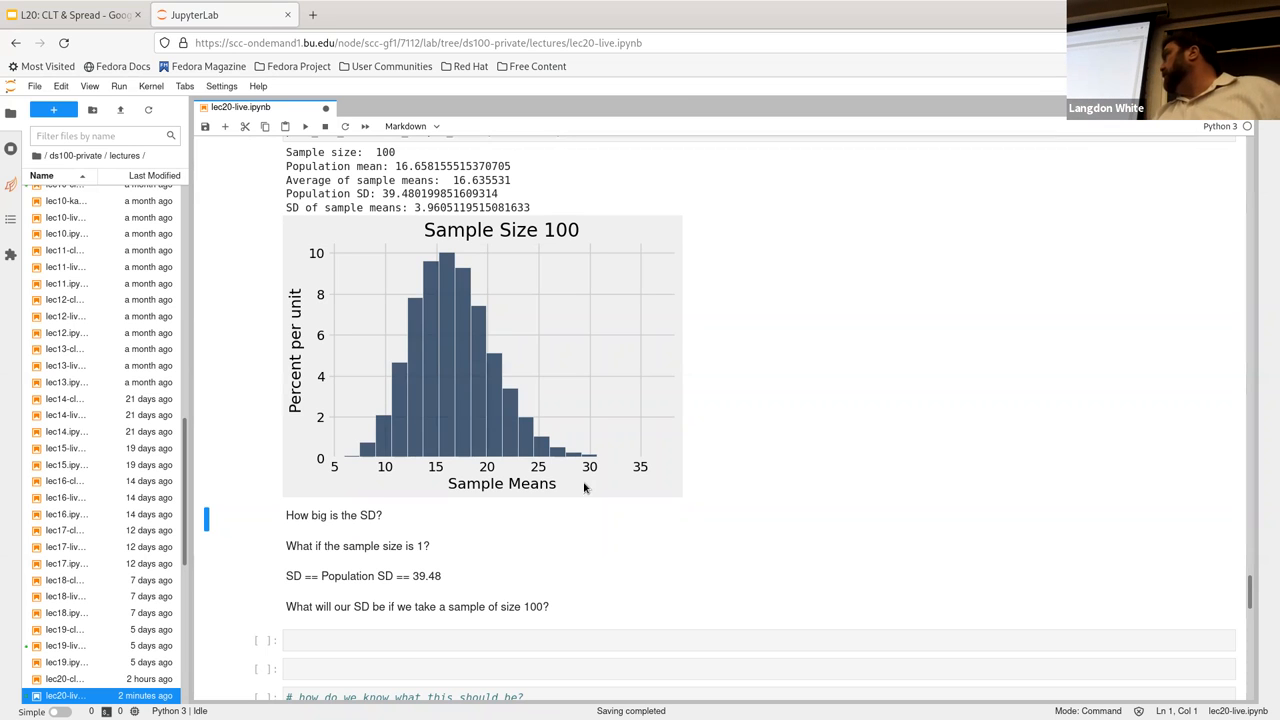
scroll("down", 3)
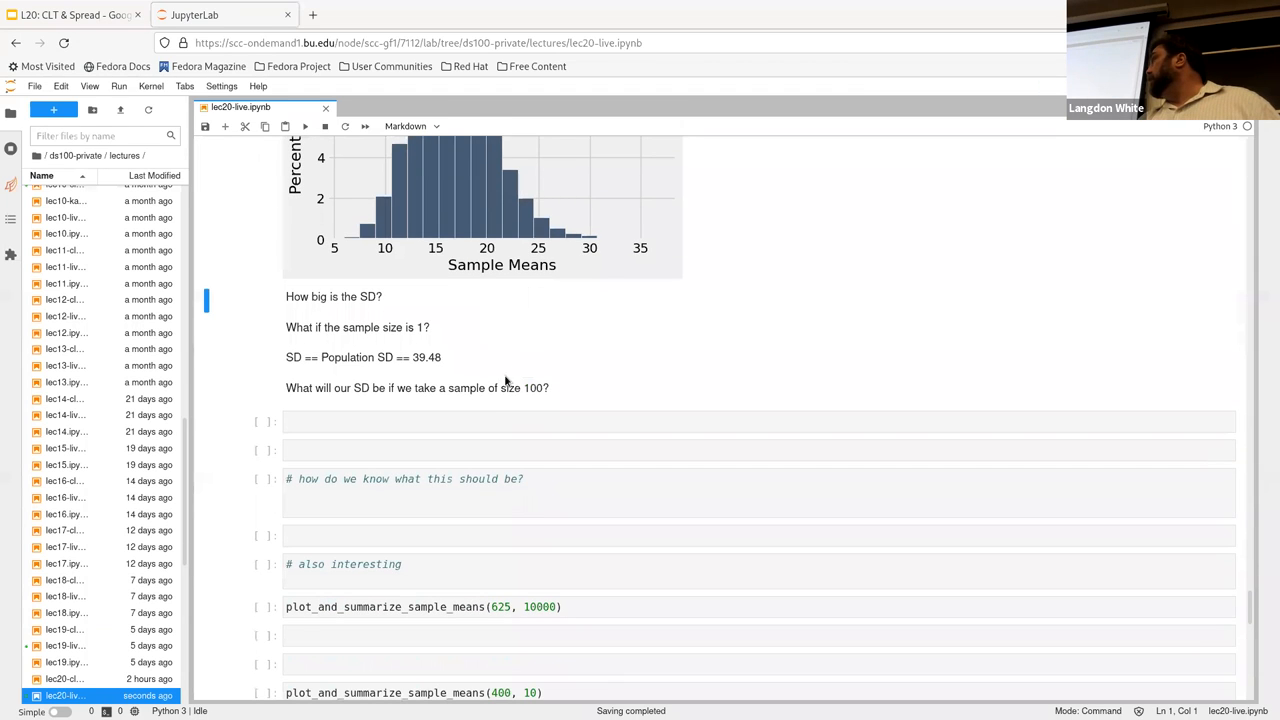
Compute 39.48 / 3.925 in the empty cell below the SD questions, about 10.06.
left_click(472, 420)
type("39.48 / 3.925")
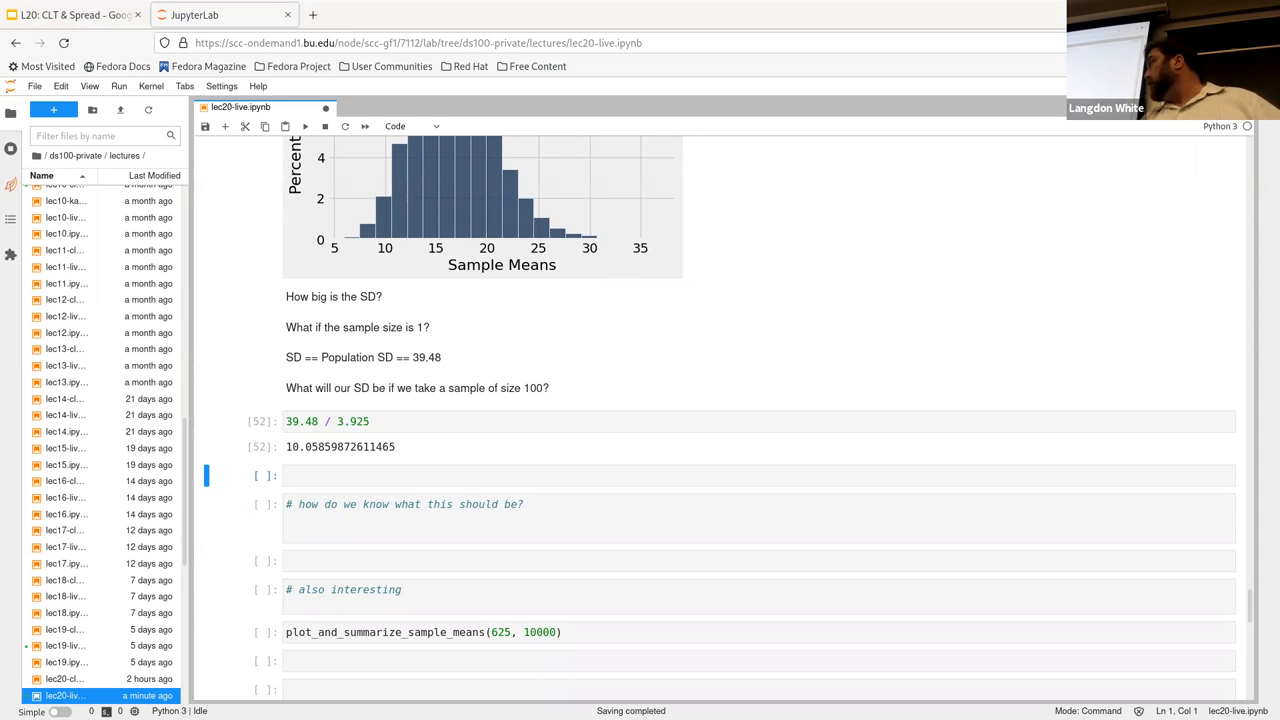
mouse_move(664, 374)
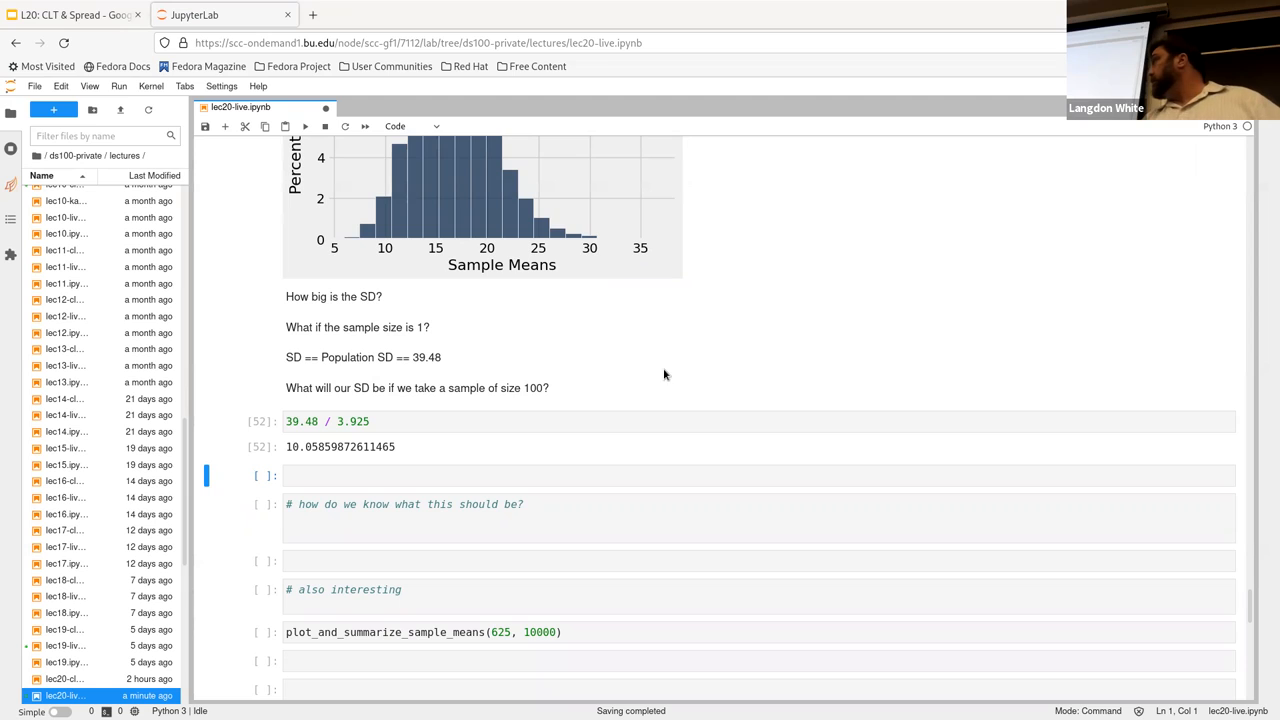
left_click(524, 476)
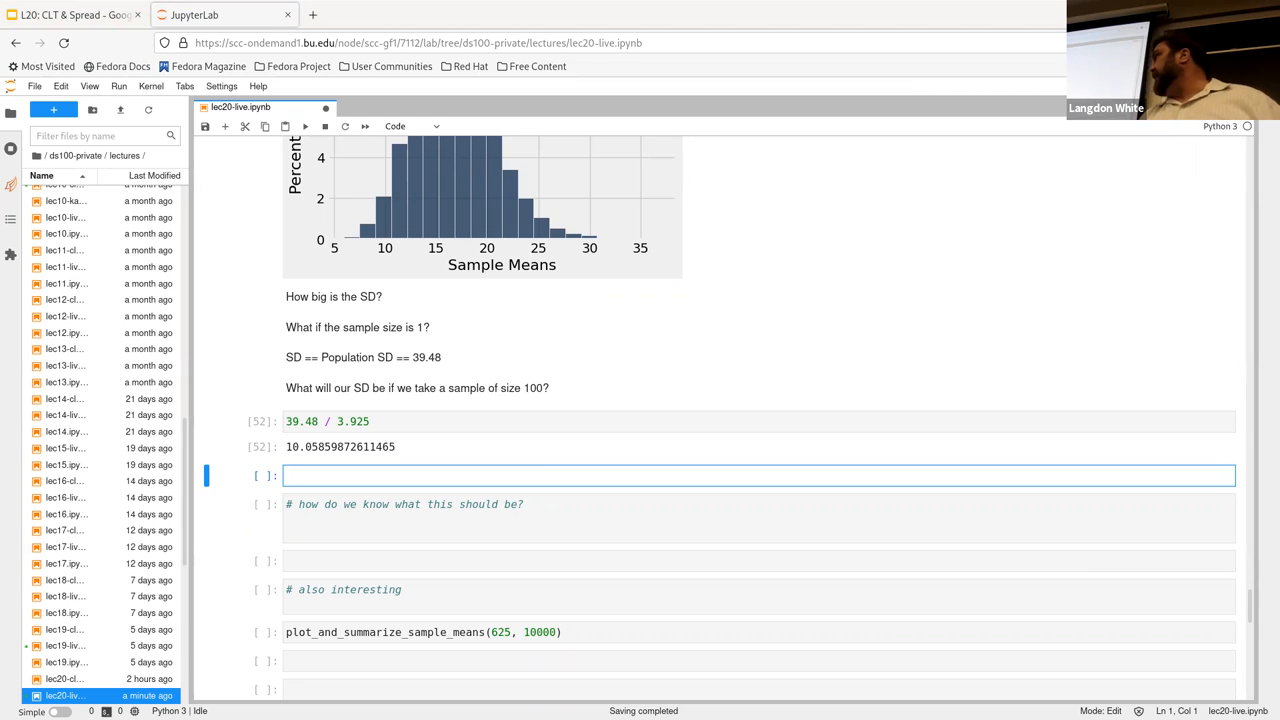
Run plot_and_summarize_sample_means(400, 10000) in a new cell, showing SD near 2.0 and a histogram.
type("plot_and_summarize_sample_means(400, 10000)")
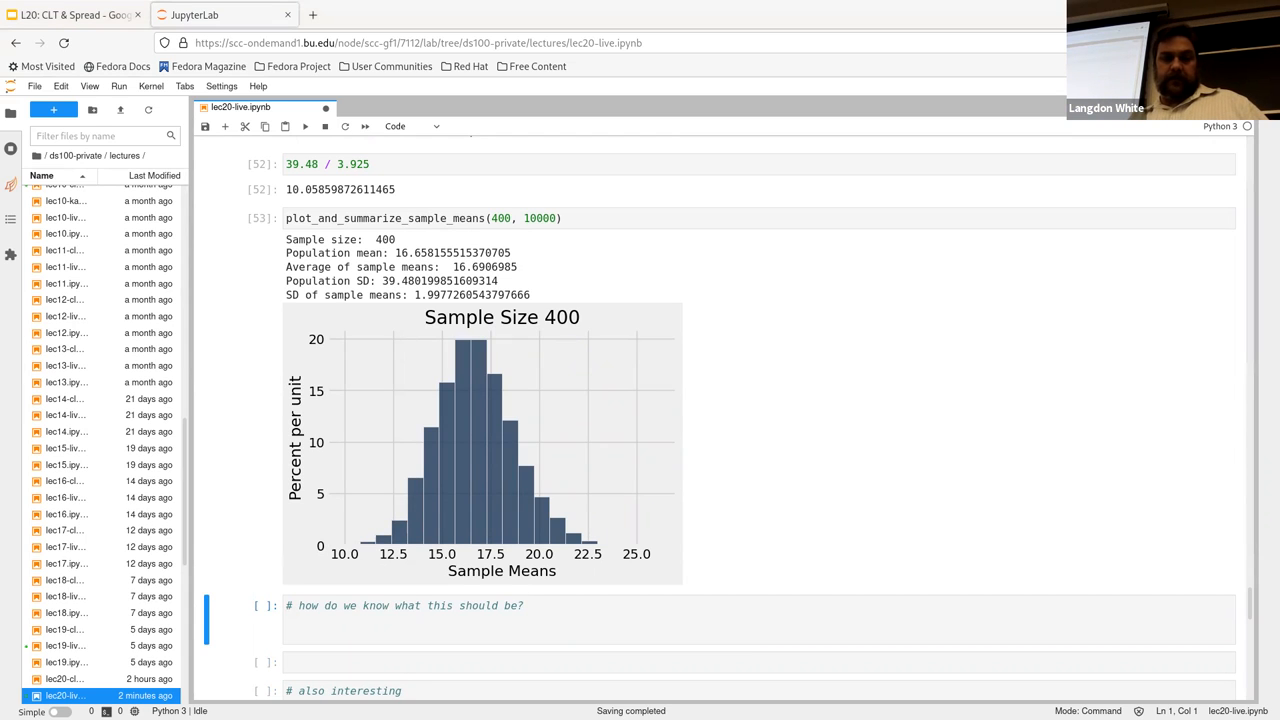
mouse_move(726, 456)
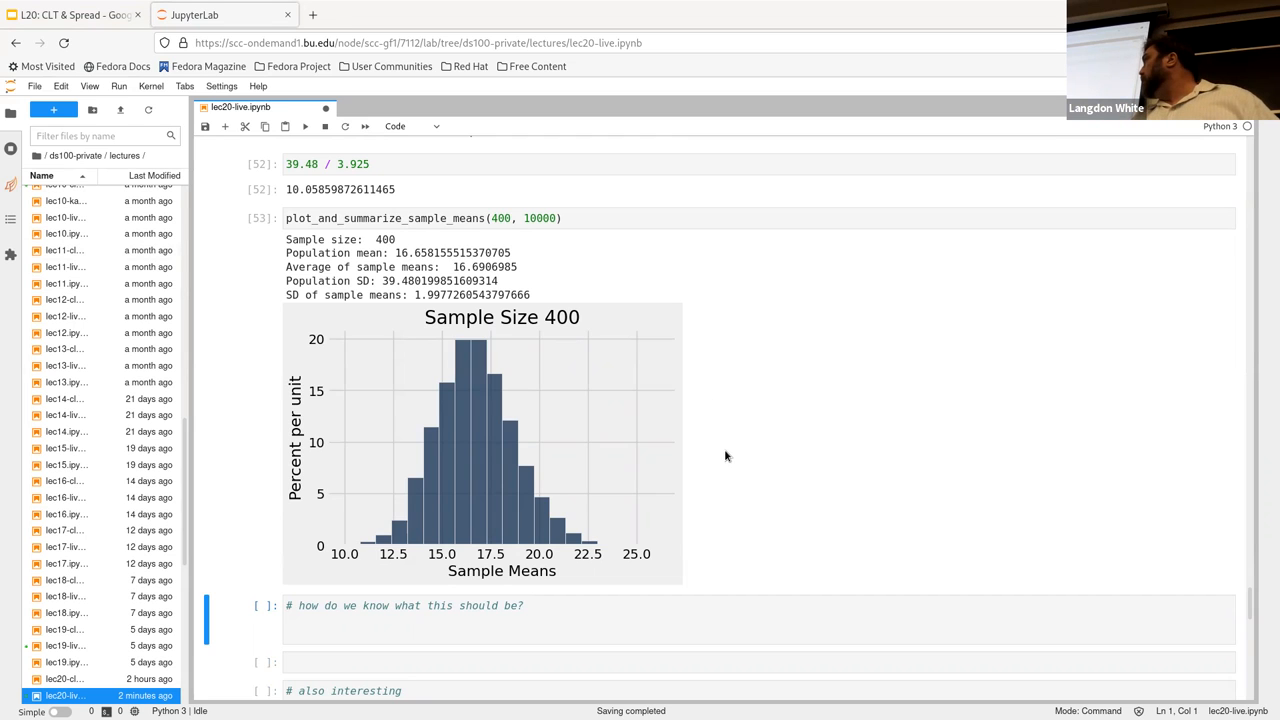
Compute np.sqrt(400/100) under the 'how do we know' note, returning 2.0, and move to the empty cell below.
scroll("down", 3)
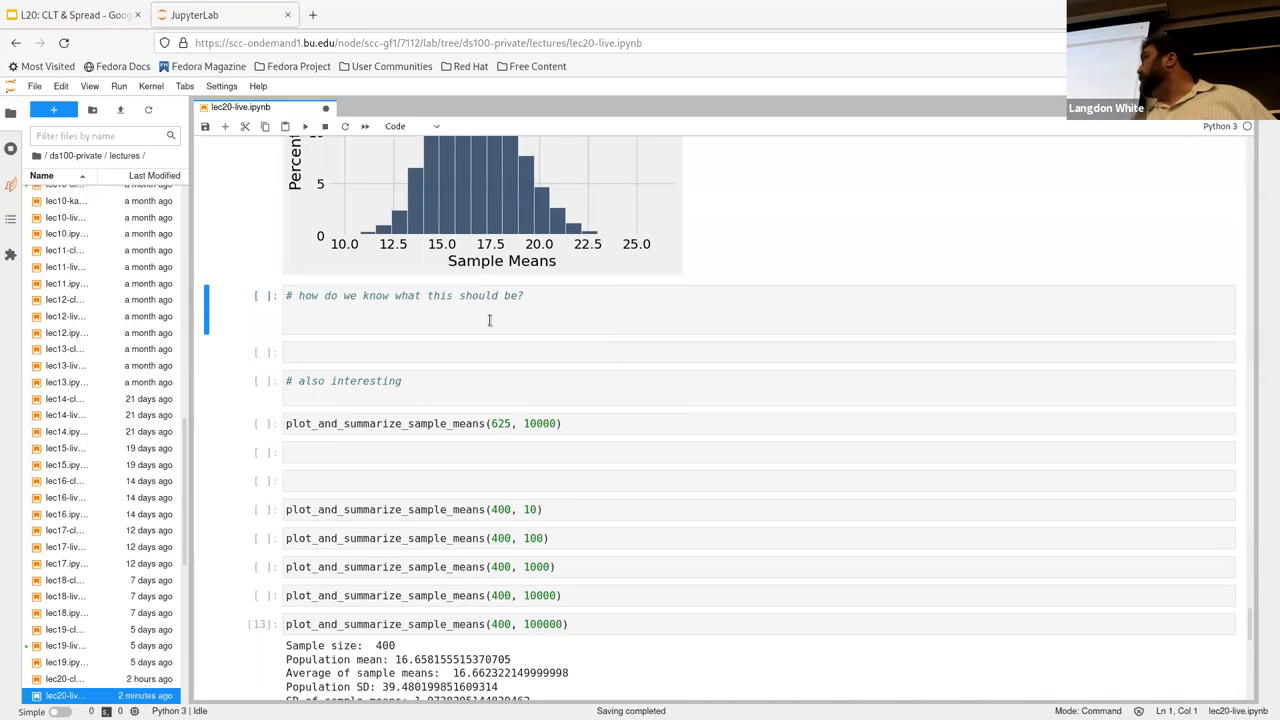
type("np.sqrt(400/100)")
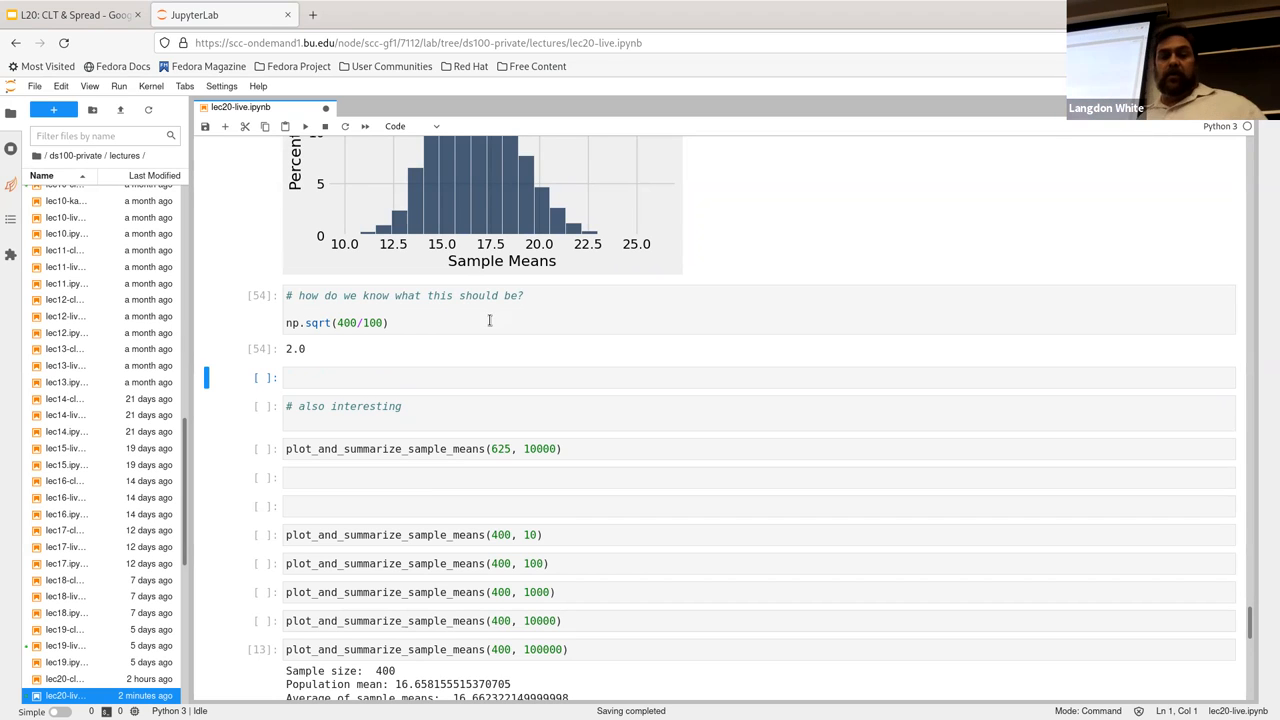
scroll("down", 3)
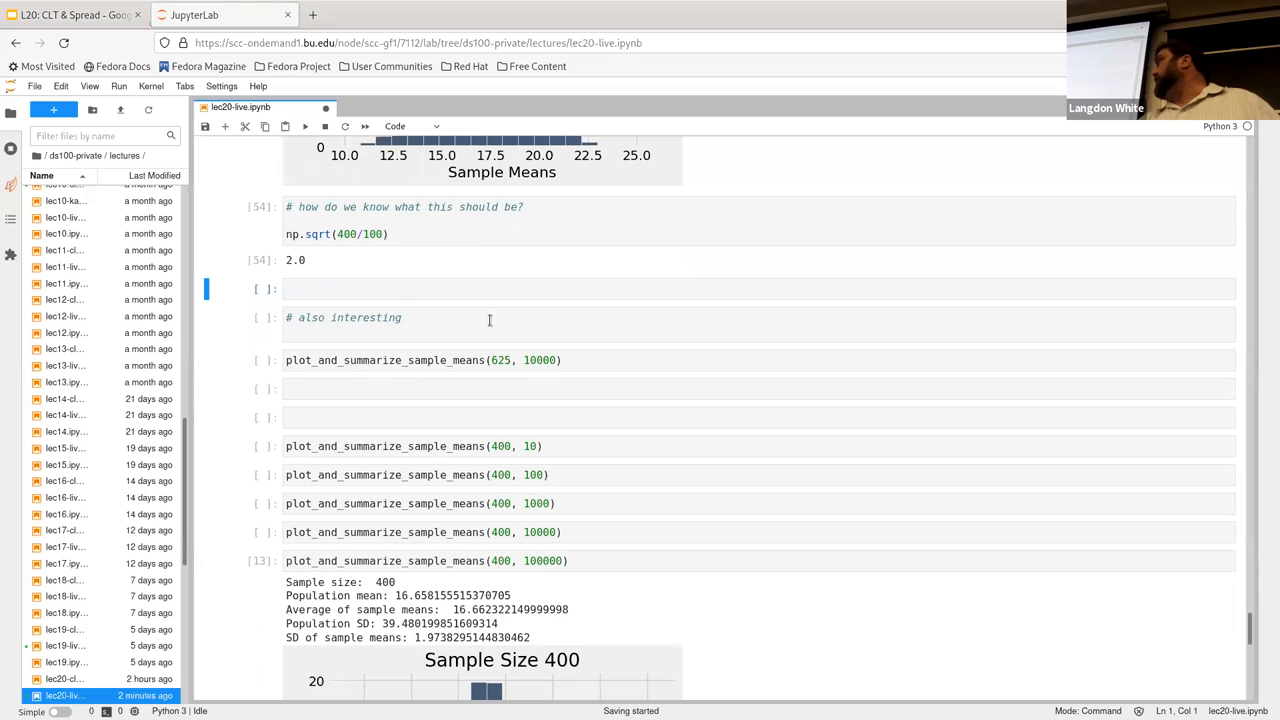
left_click(418, 288)
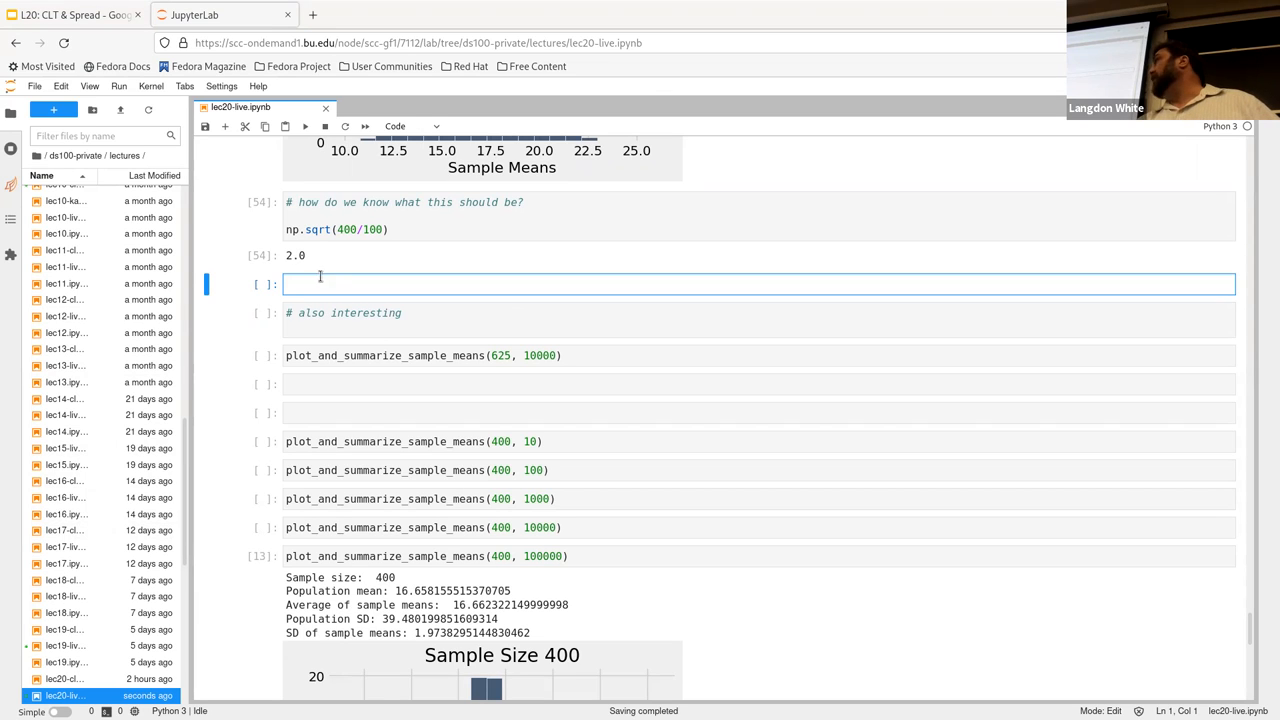
Divide the population SD 39.48 by the sample-means SD 1.99 in a new cell, getting about 19.84.
type("39.48 / 1.973")
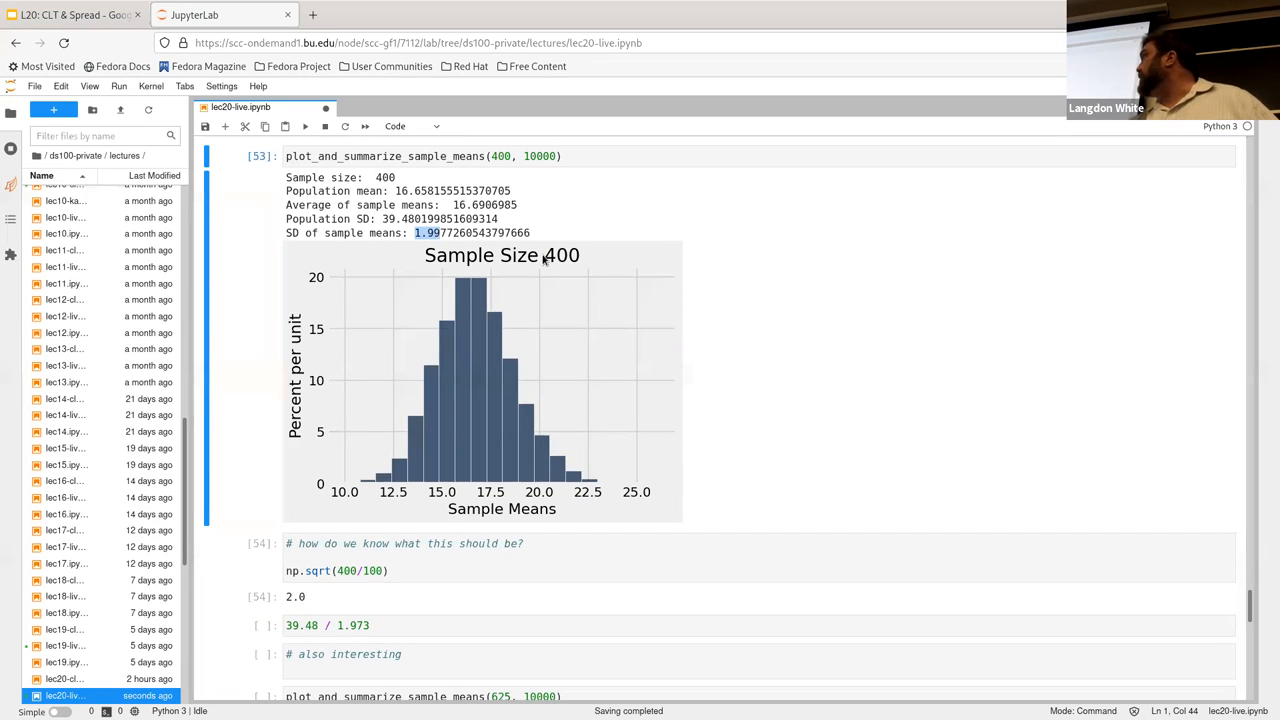
mouse_move(400, 598)
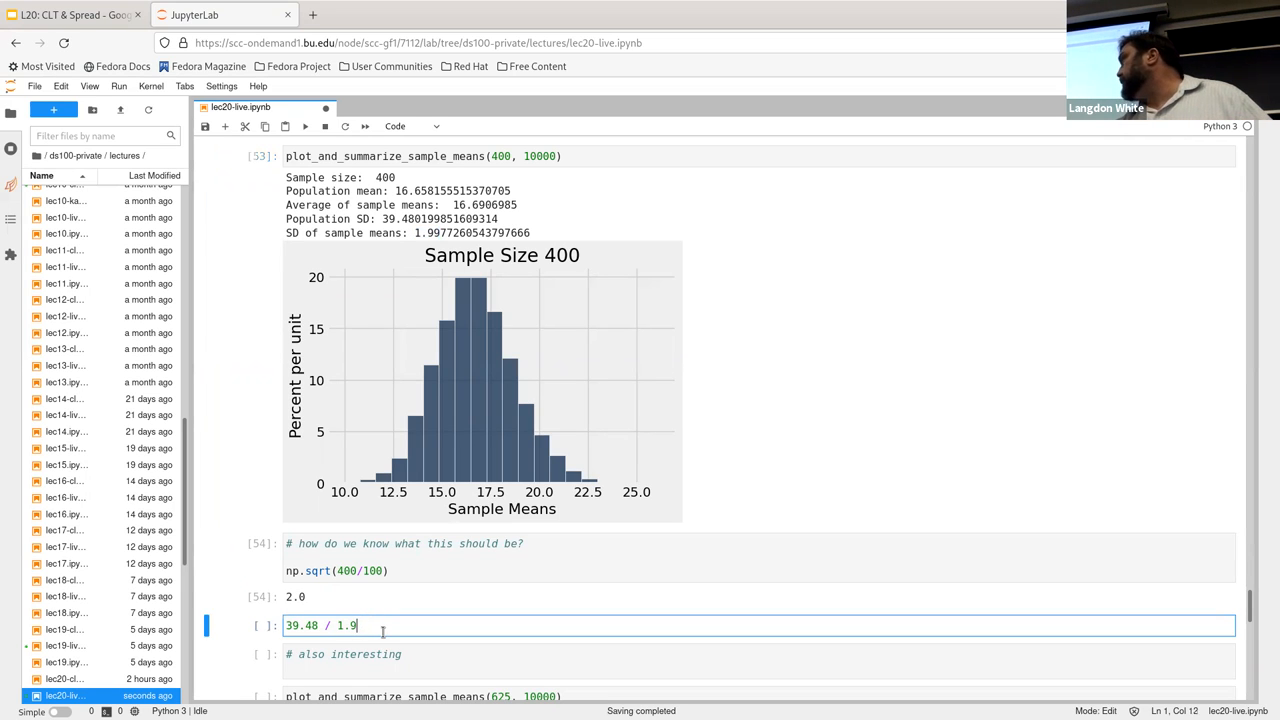
type("9")
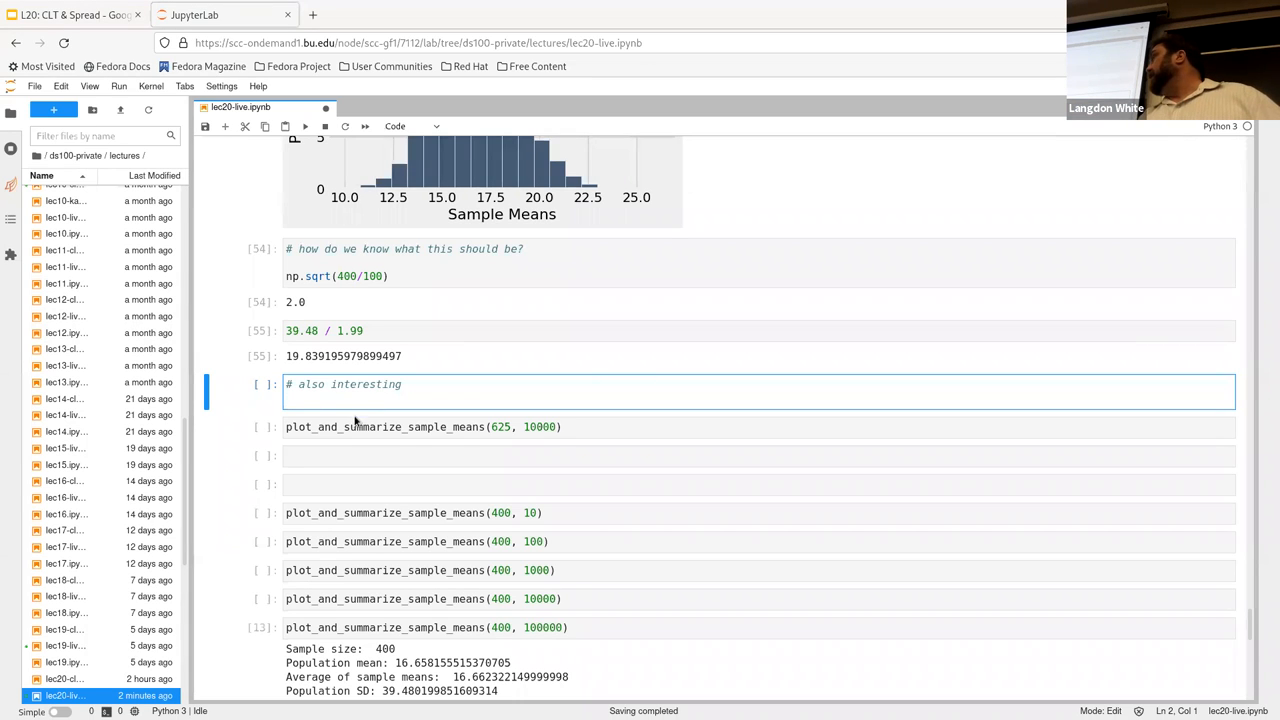
Run np.sqrt(400) under the 'also interesting' comment, returning 20.0.
type("np.sqrt(400)")
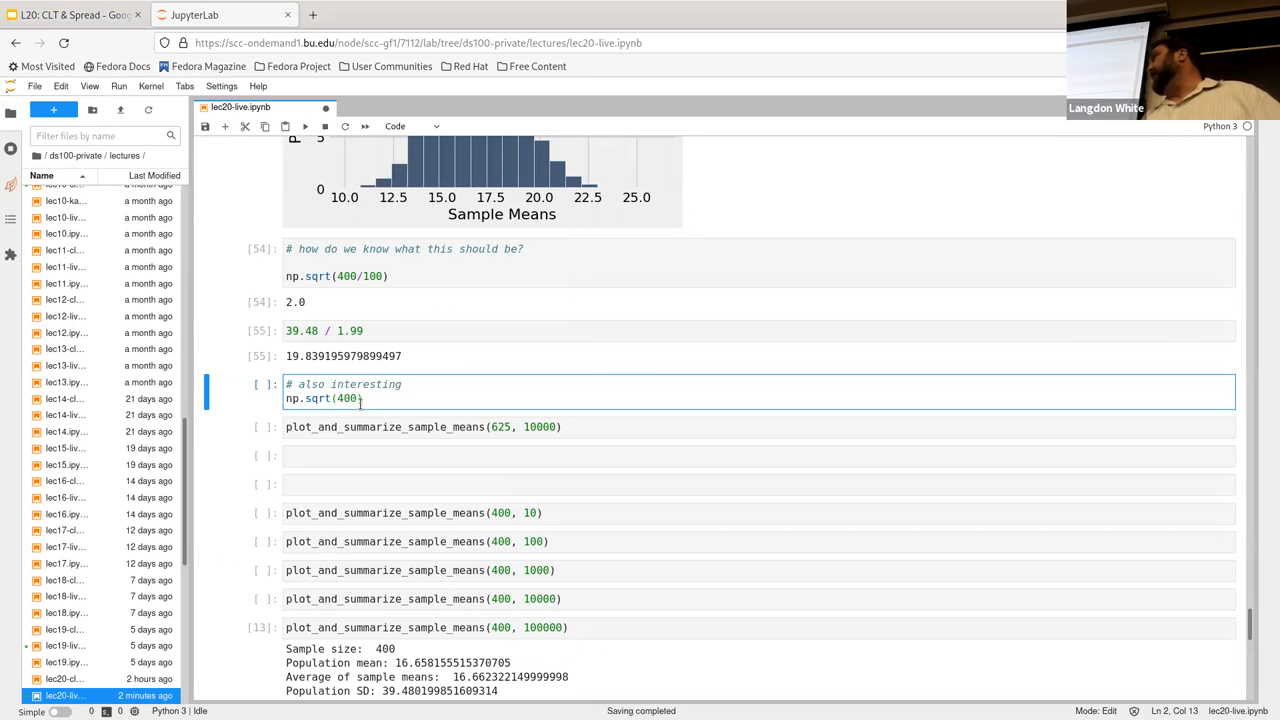
key("shift+enter")
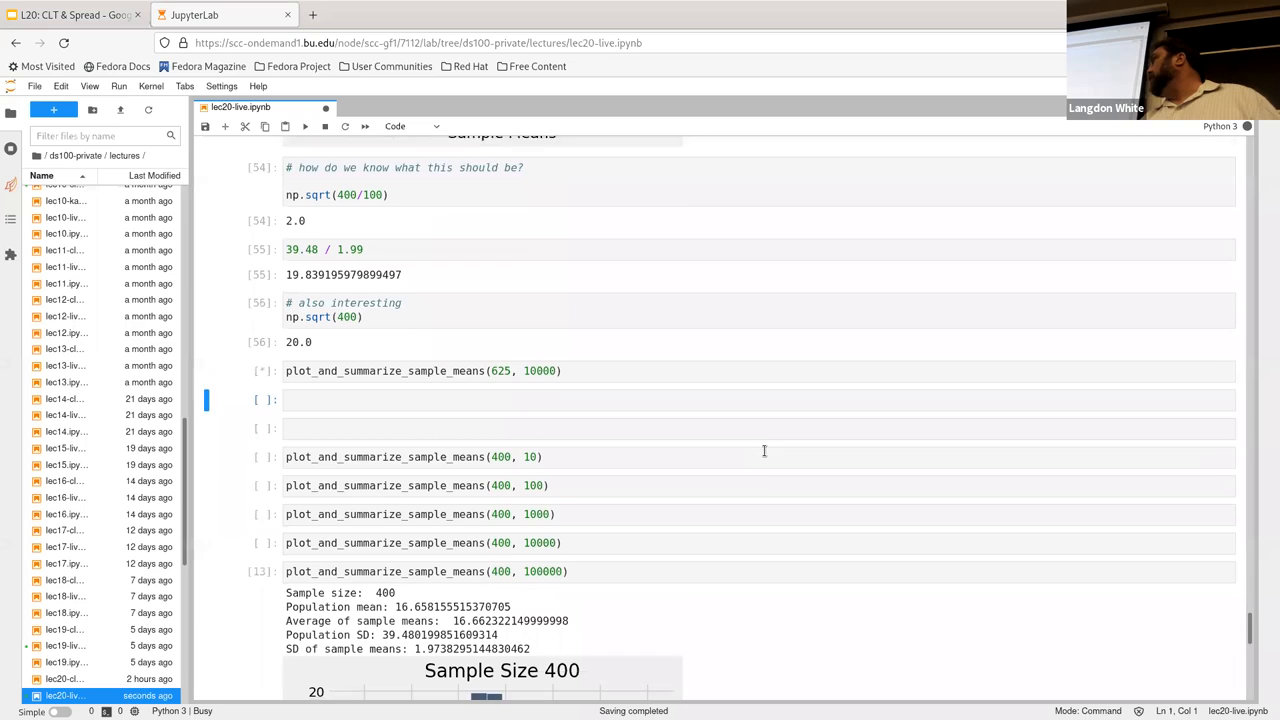
Run the plot_and_summarize_sample_means(625, 10000) cell for its statistics and Sample Size 625 histogram.
scroll("down", 3)
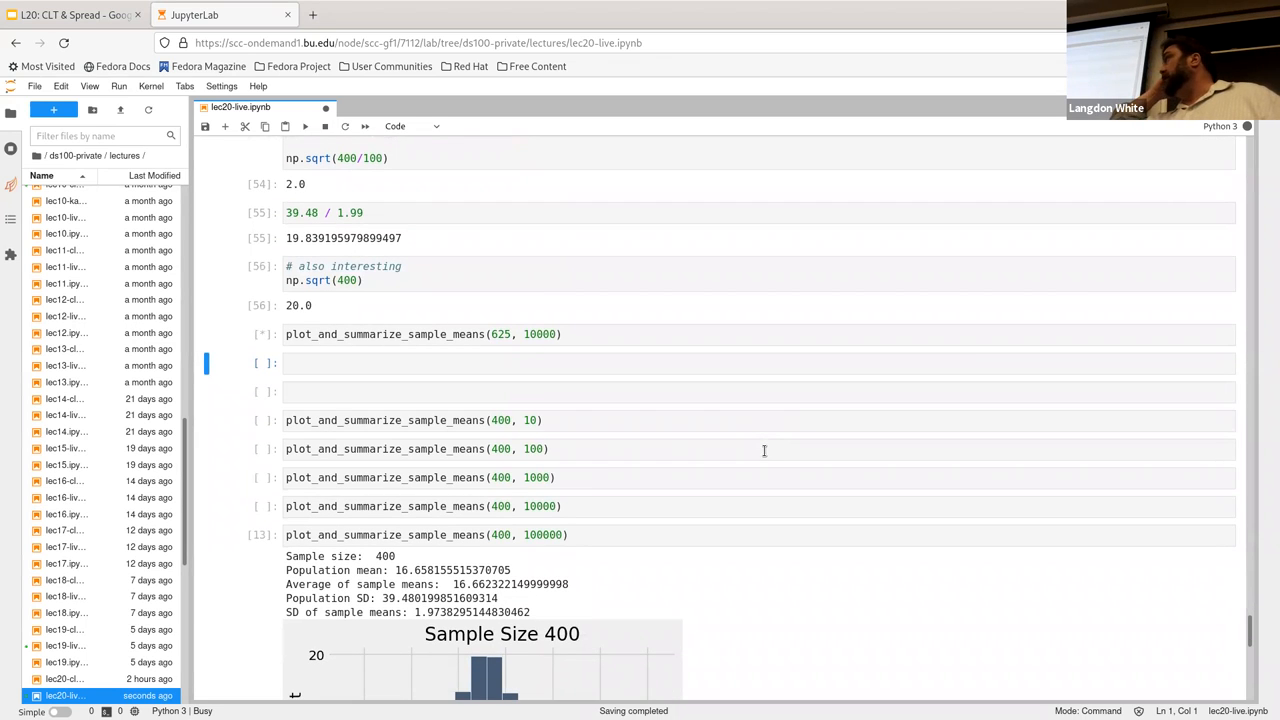
mouse_move(452, 350)
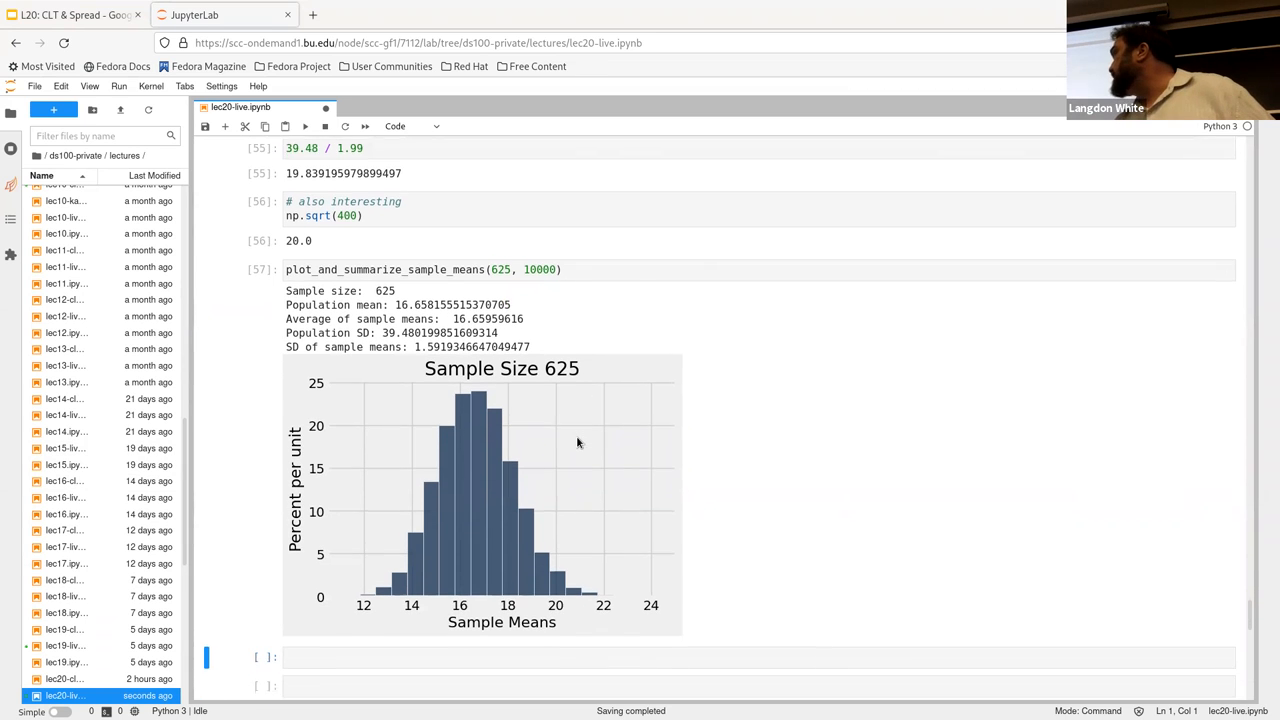
Correct the divisor so the cell computes 39.48 / 1.59, returning about 24.83, and scroll to the size-400 iteration cells.
scroll("down", 3)
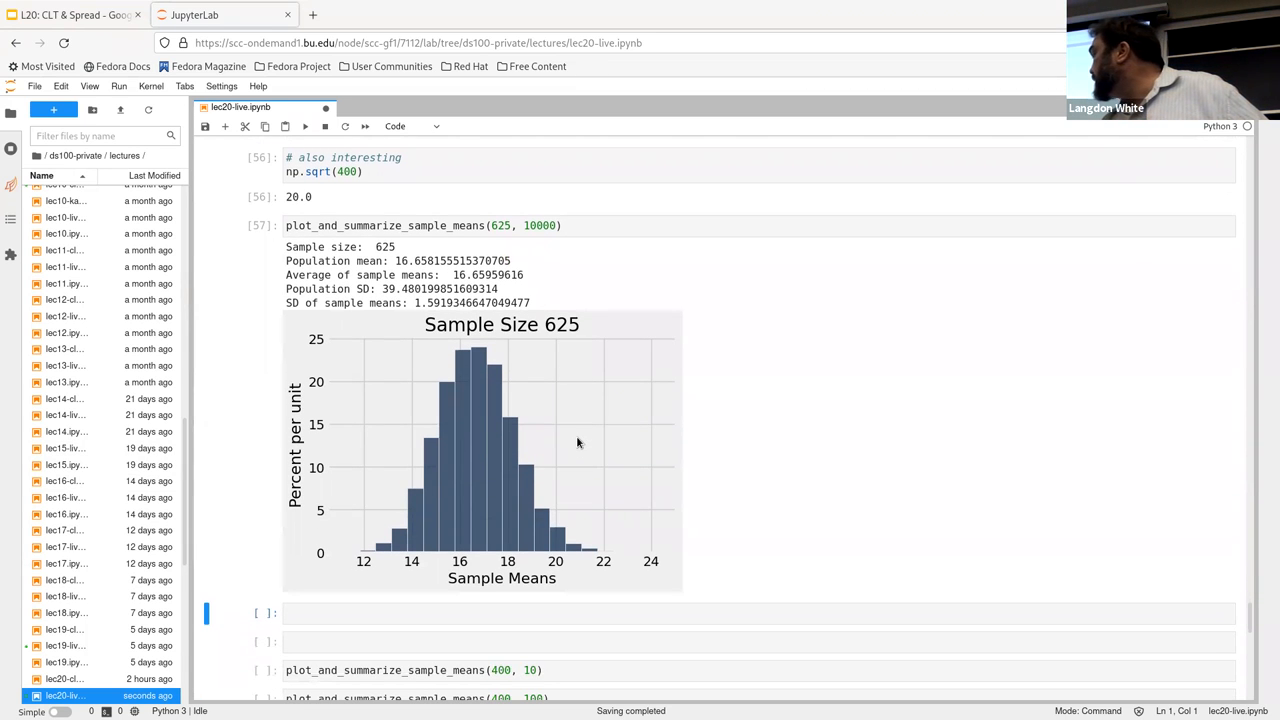
mouse_move(528, 468)
type("39.48 / 1.568")
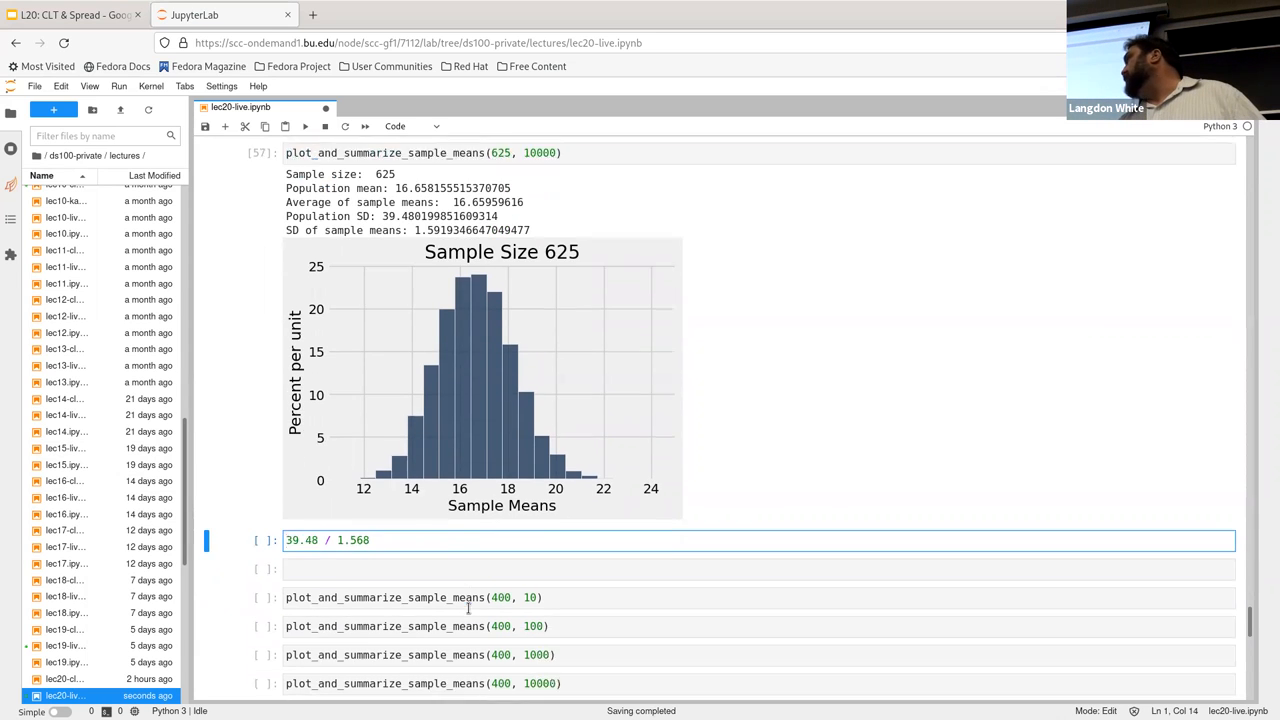
scroll("down", 3)
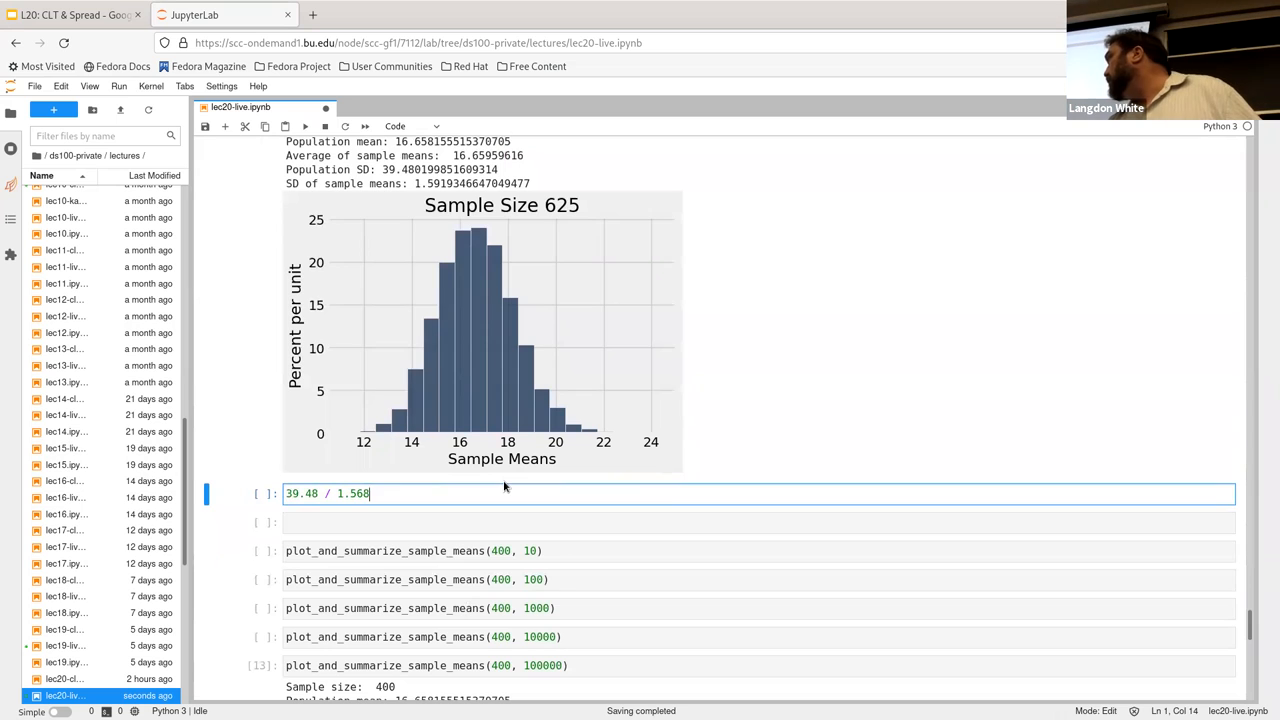
key("BackSpace")
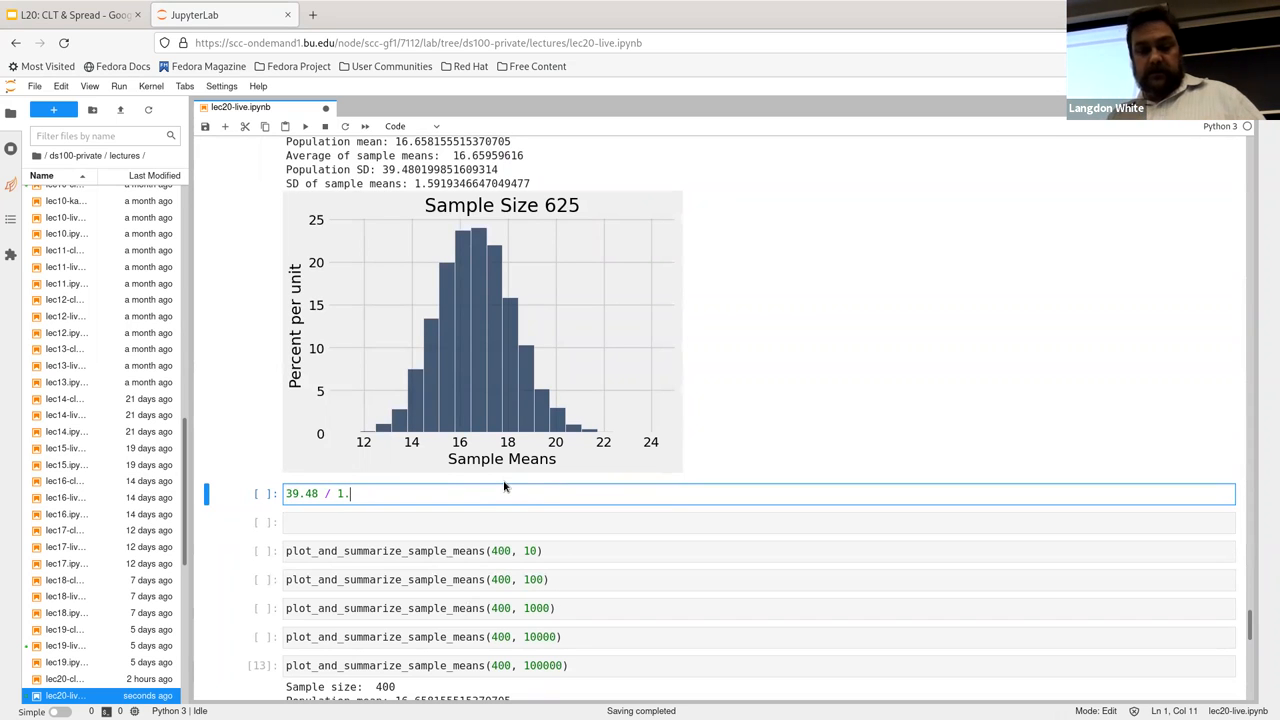
type("59")
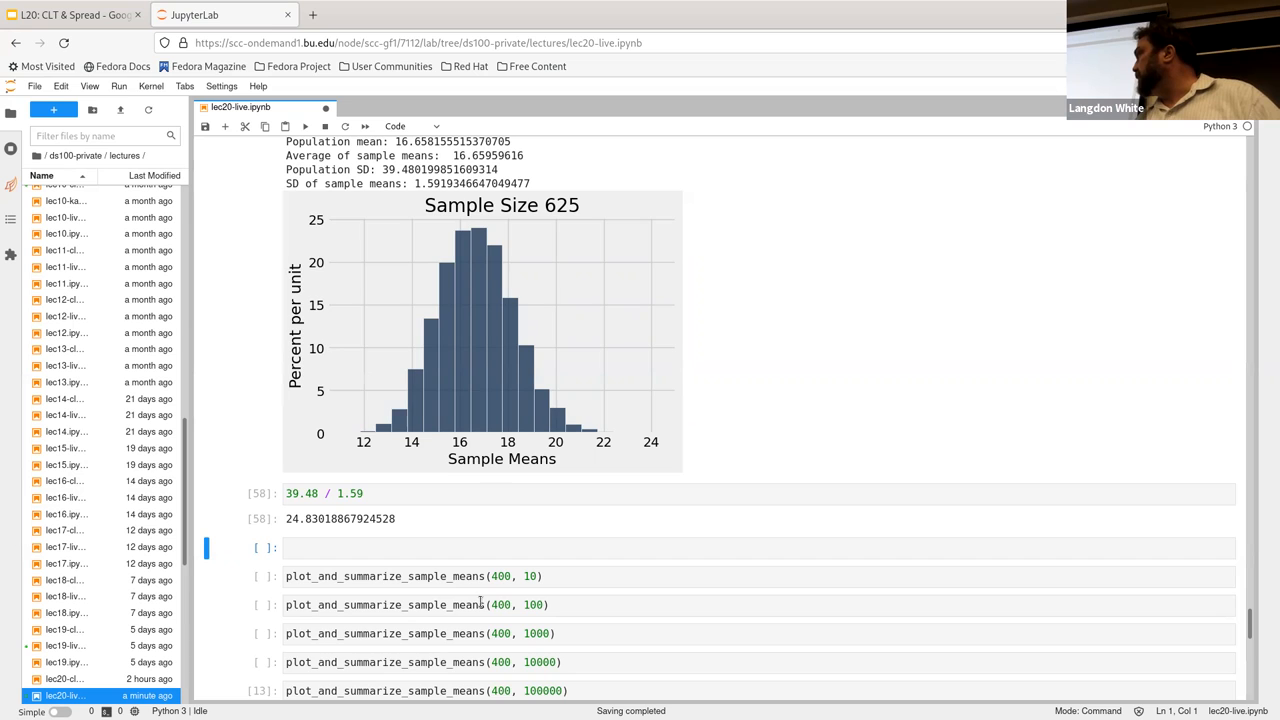
scroll("down", 3)
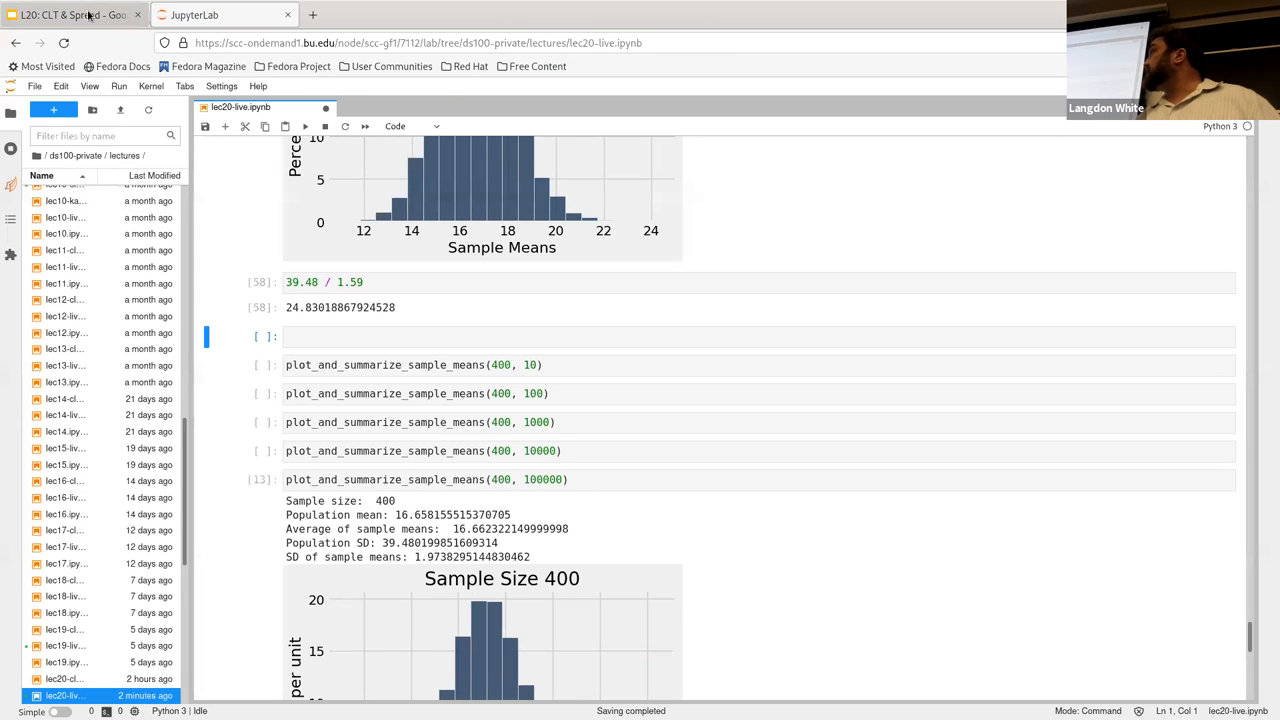
Switch to the slides and advance to the Variability of the Sample Average slide.
left_click(70, 14)
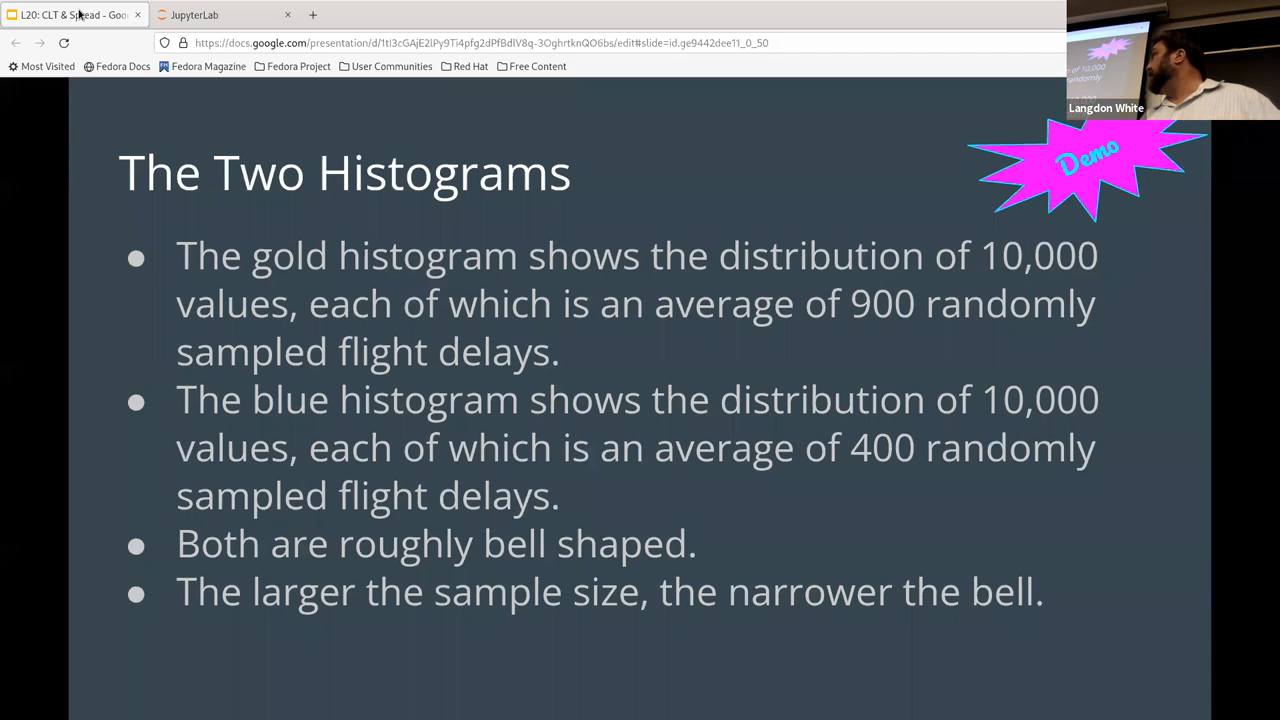
key("Right")
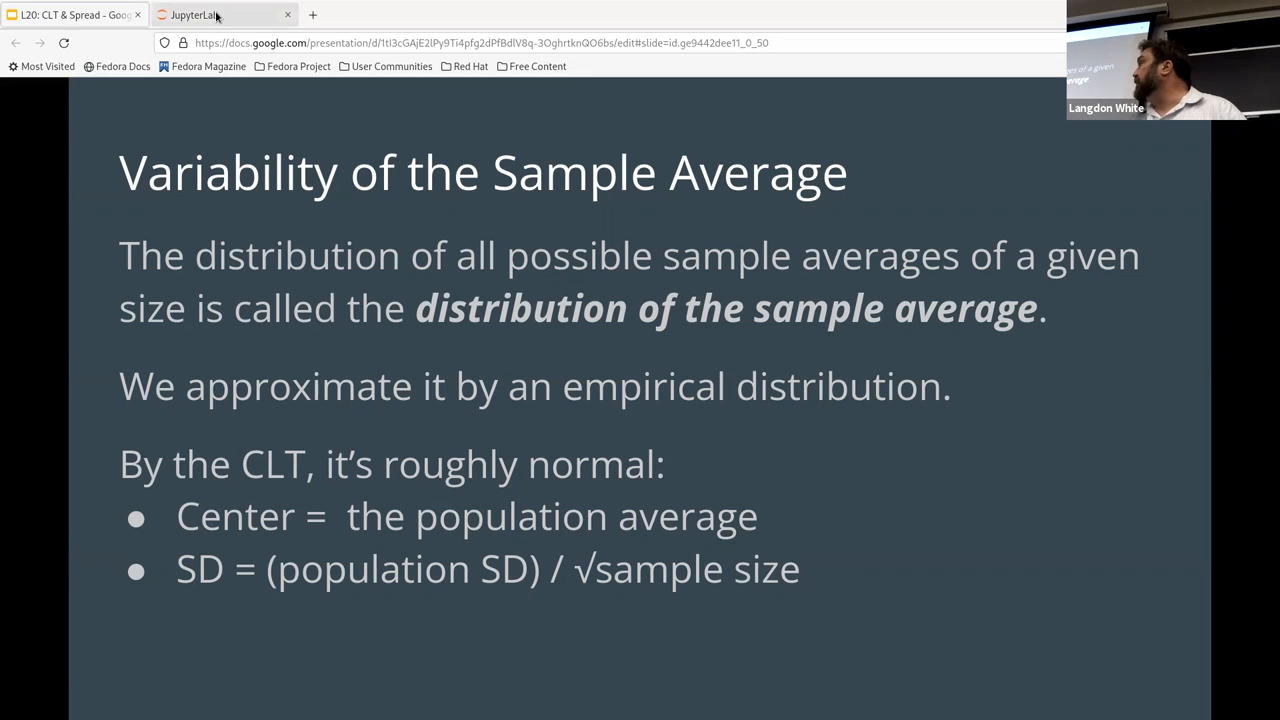
Back in the notebook, run the size-400 simulations with 10, 100 and 1000 iterations and view each histogram.
left_click(194, 14)
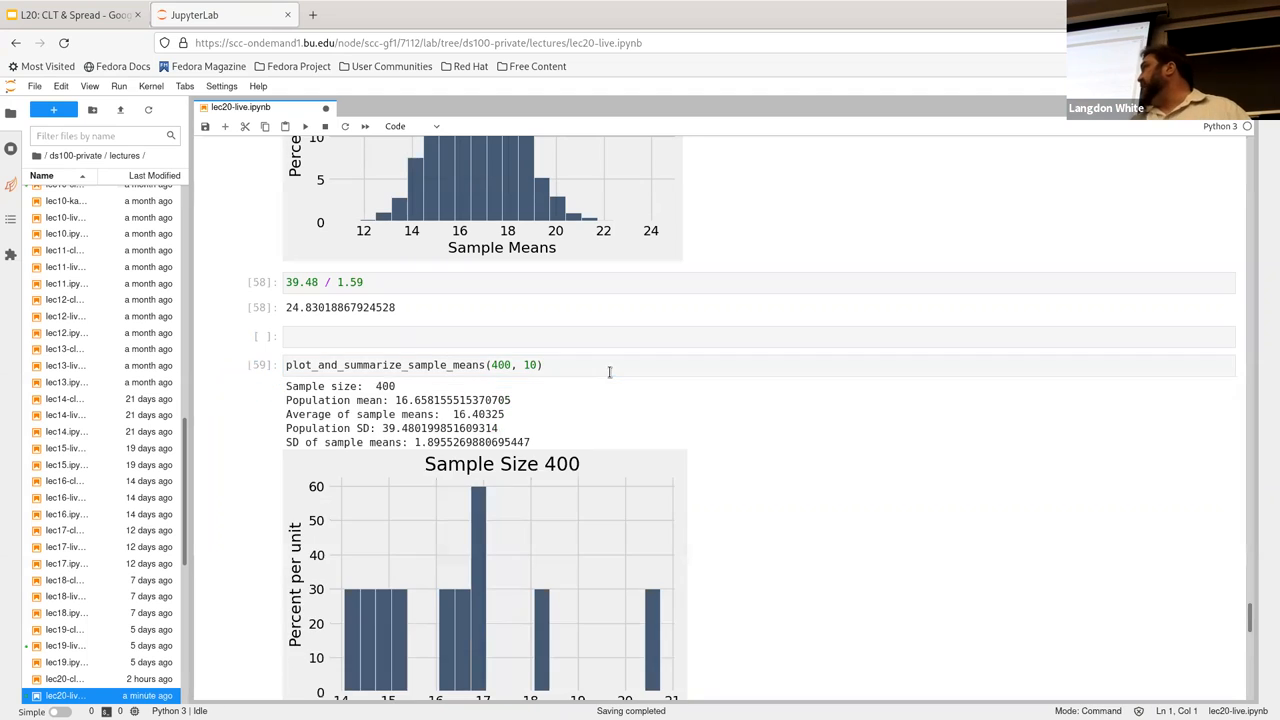
scroll("down", 3)
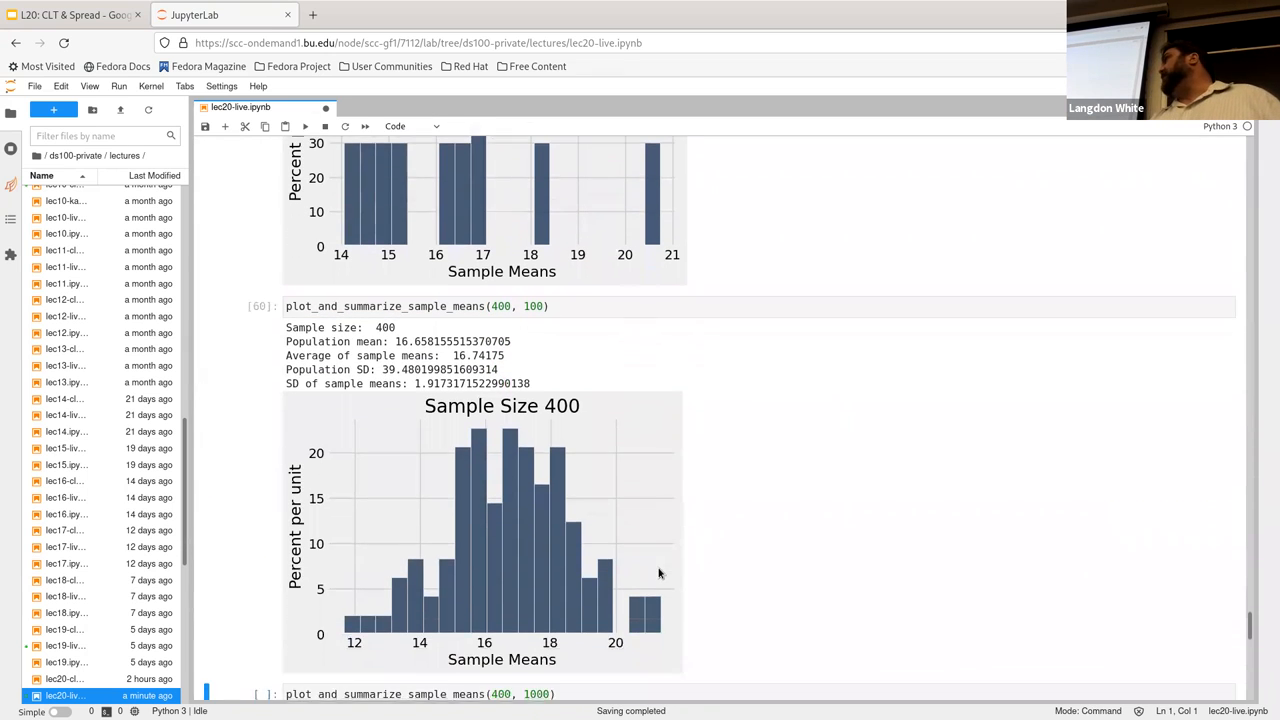
scroll("down", 3)
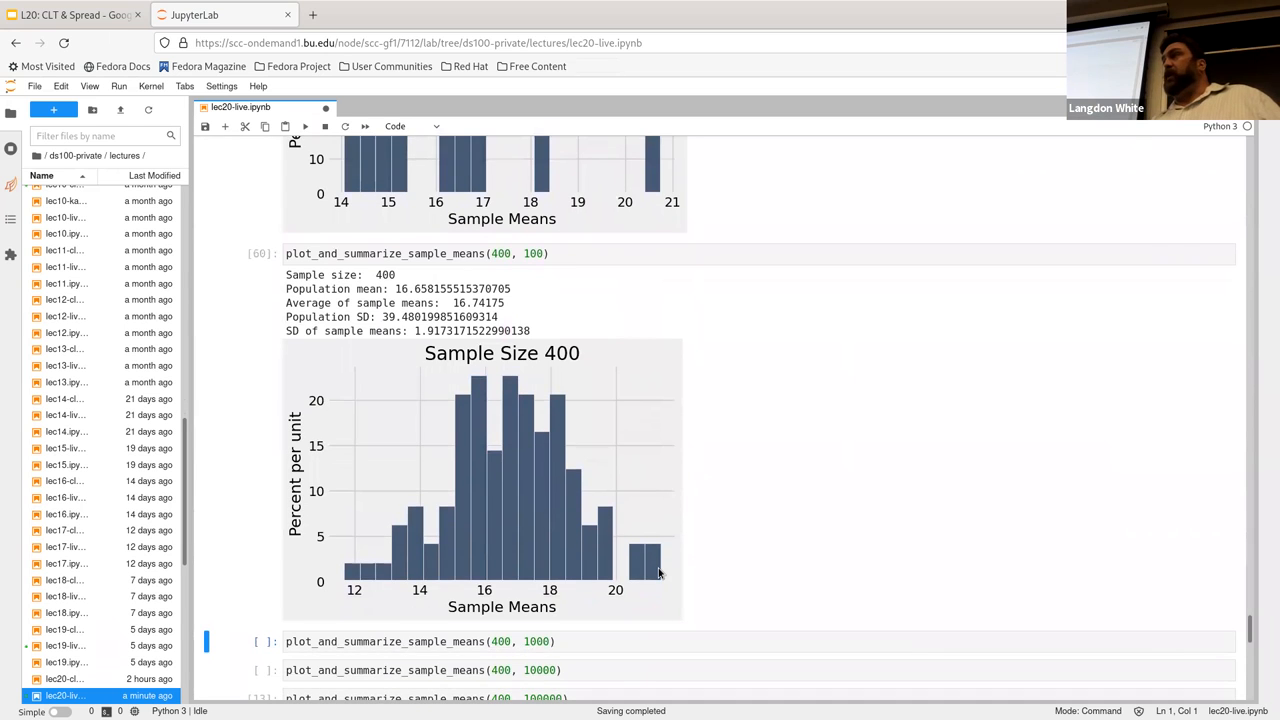
scroll("down", 3)
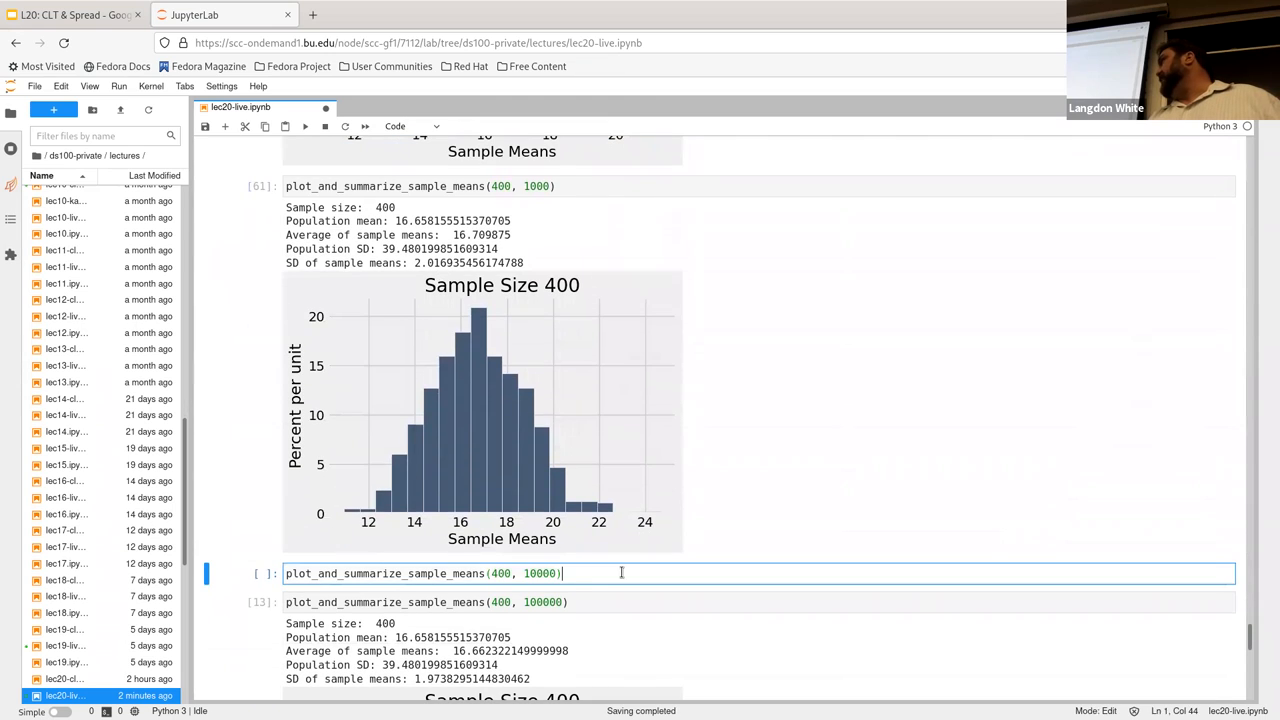
Run the 400-sample, 10,000-iteration simulation and scroll to compare with the 100,000-iteration histogram.
key("shift+Enter")
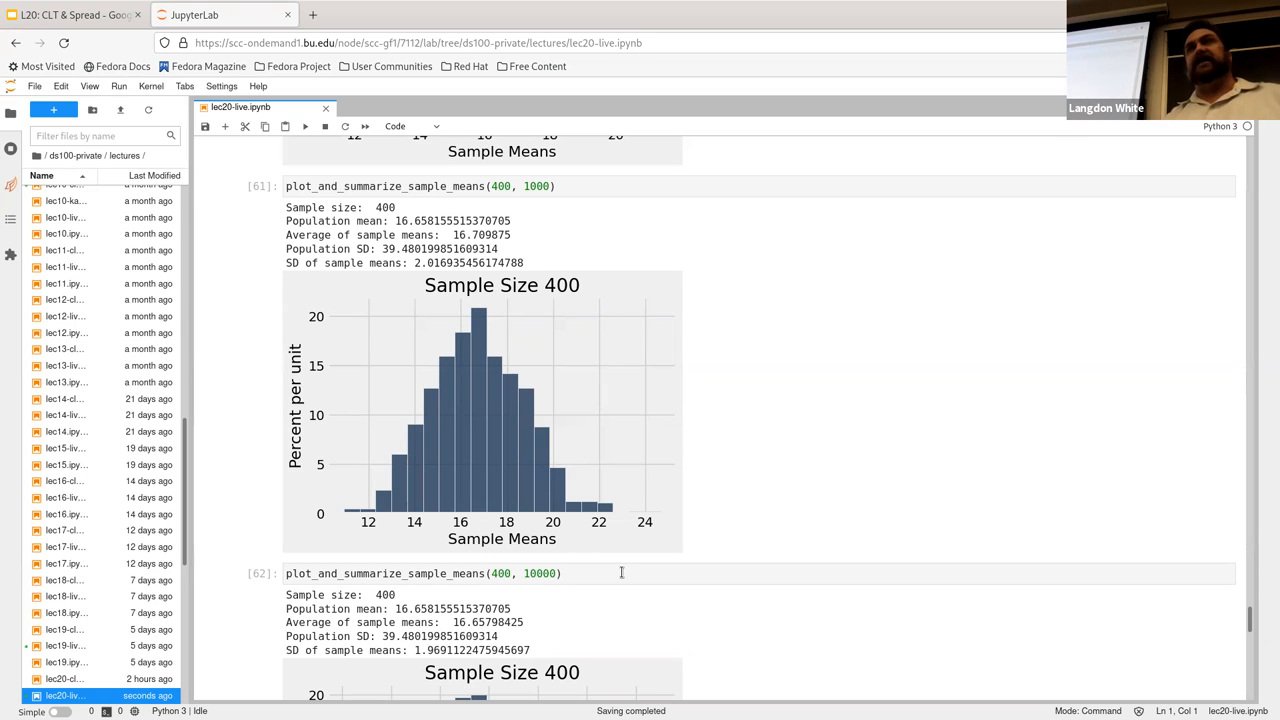
scroll("down", 3)
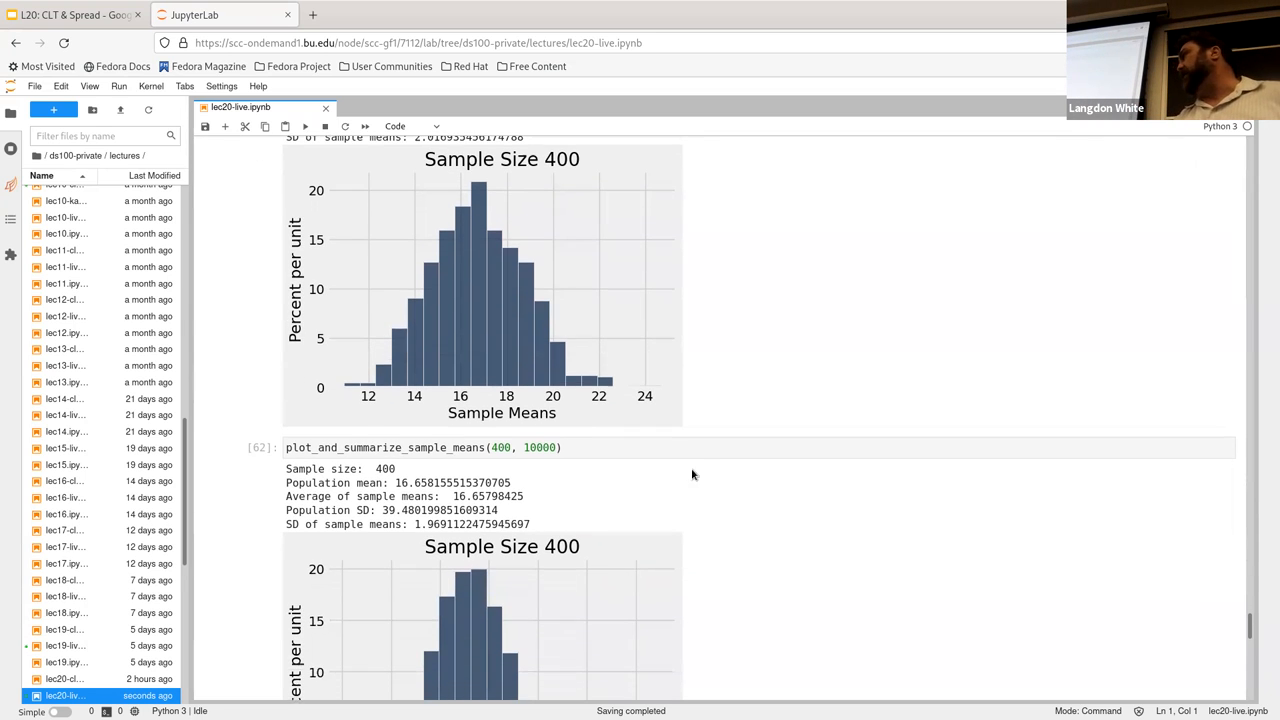
mouse_move(700, 466)
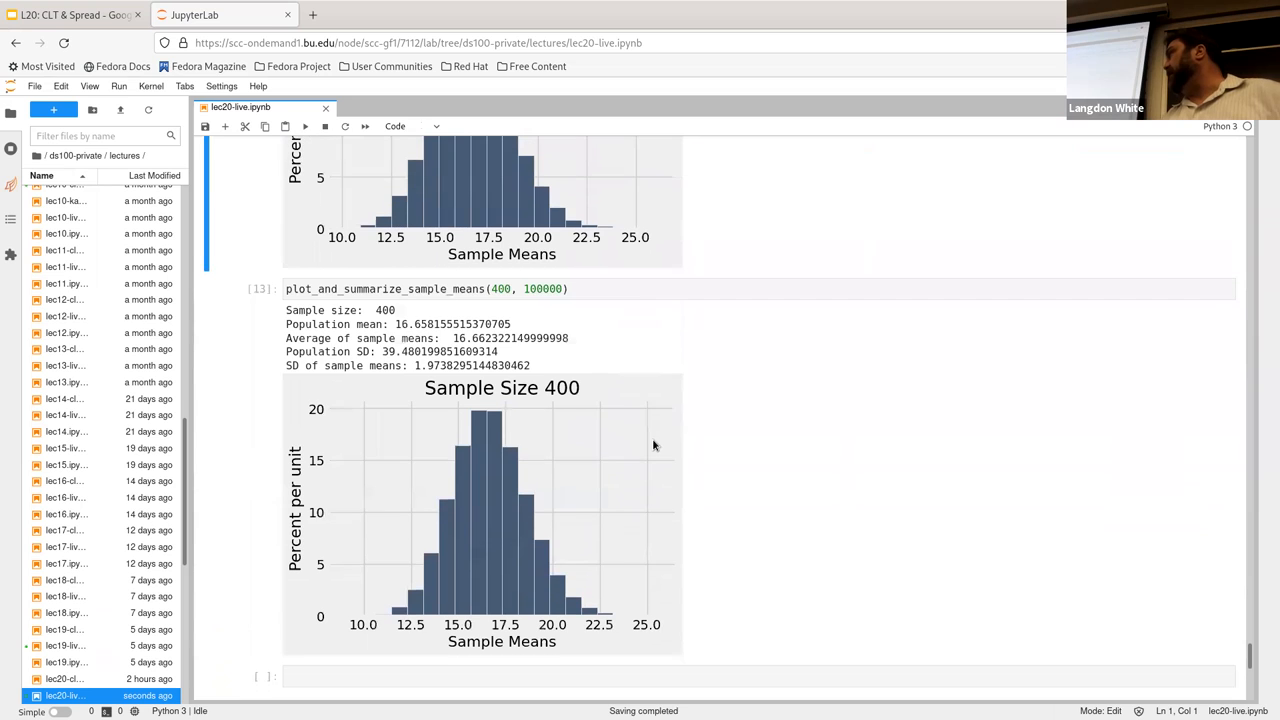
mouse_move(790, 564)
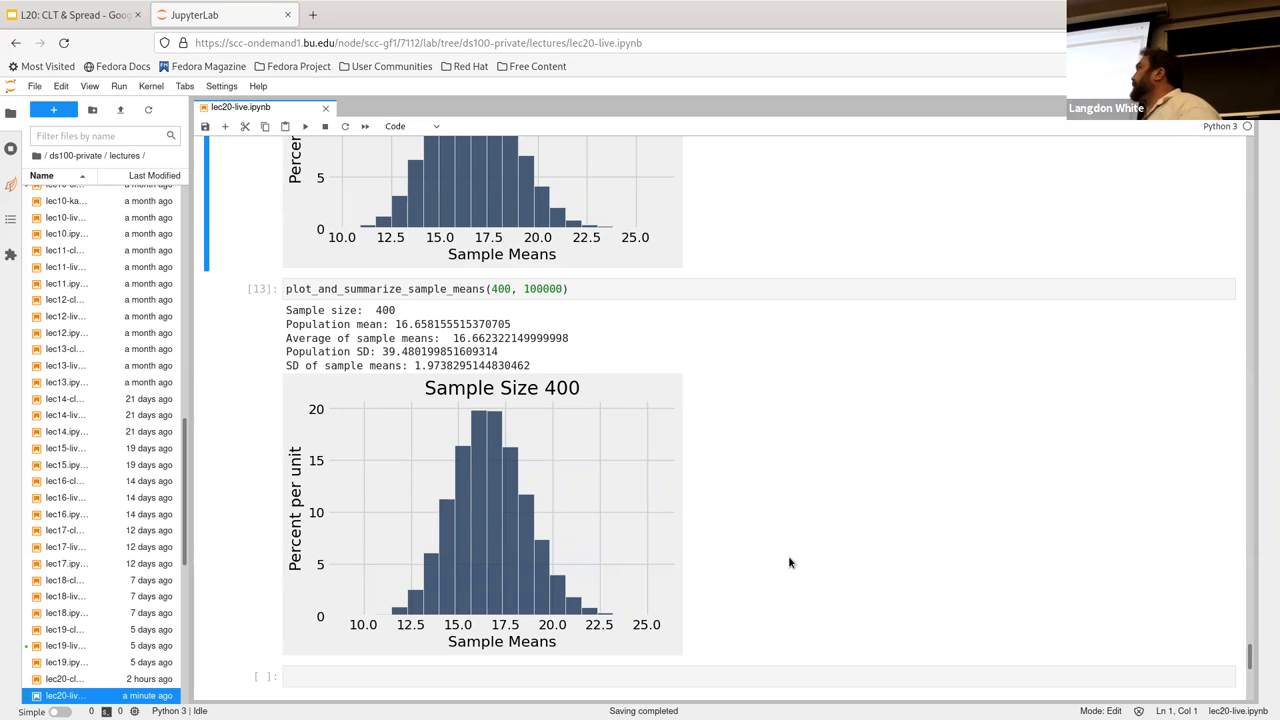
mouse_move(410, 126)
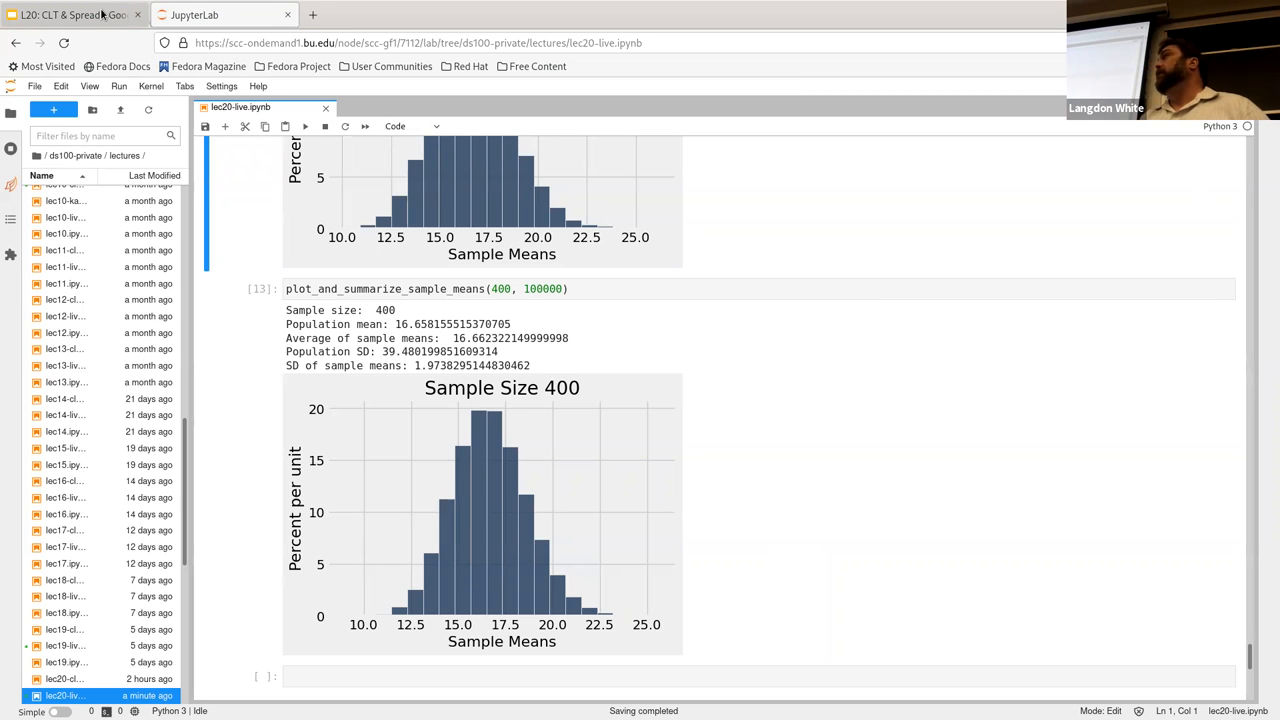
Return to Google Slides showing the Announcements slide with Project 2 dates and the QR code.
left_click(70, 14)
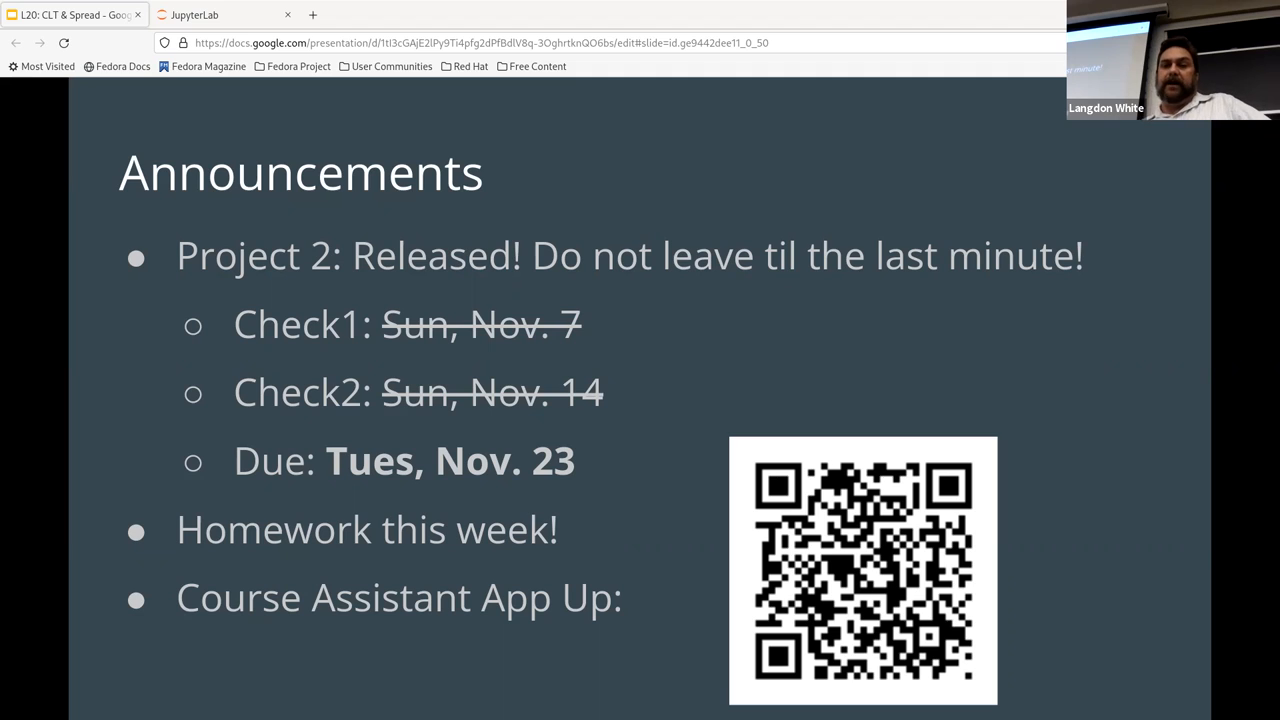
mouse_move(1232, 242)
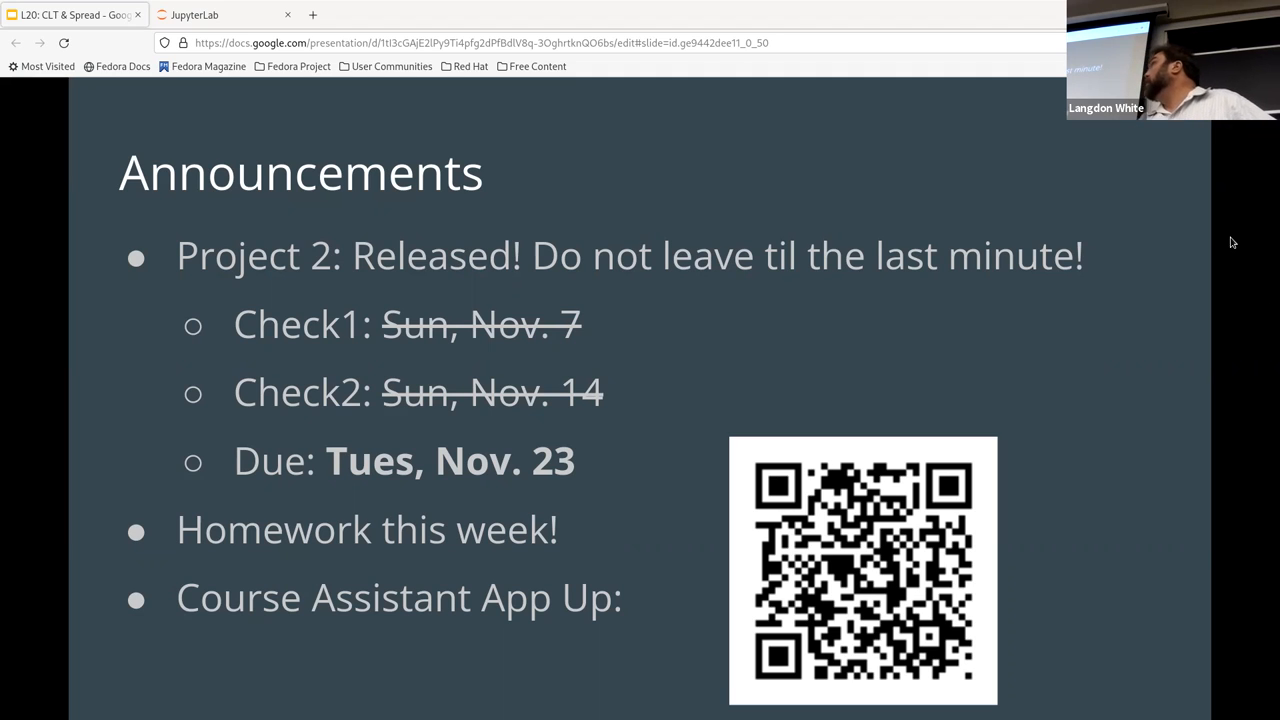